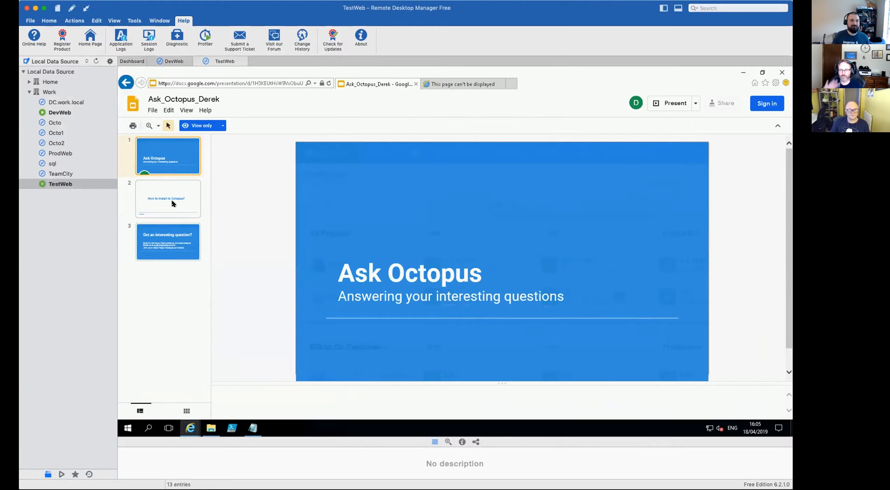
pyautogui.moveTo(195, 203)
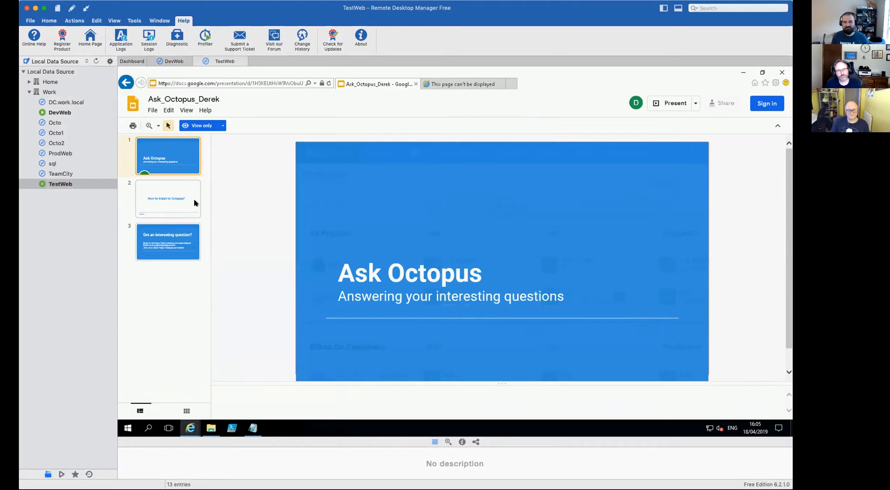
# Display slide 2, 'How to Install to Octopus?', in the Ask_Octopus_Derek deck
pyautogui.click(168, 198)
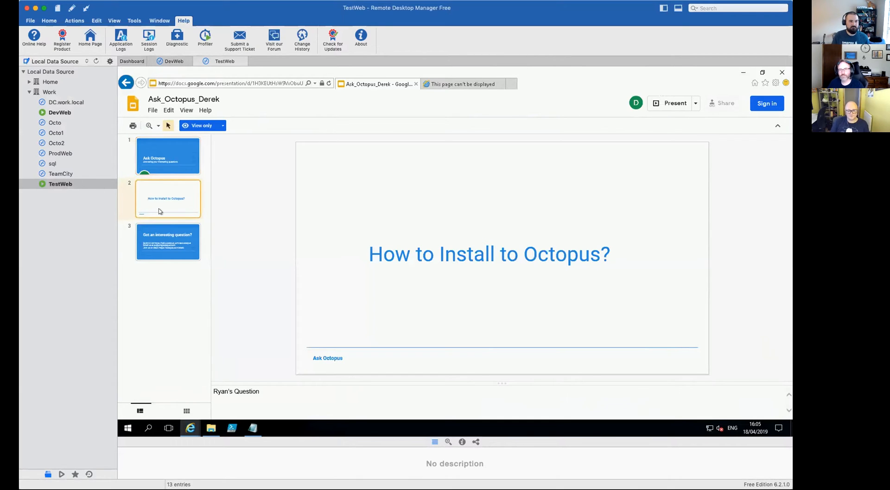
pyautogui.moveTo(446, 148)
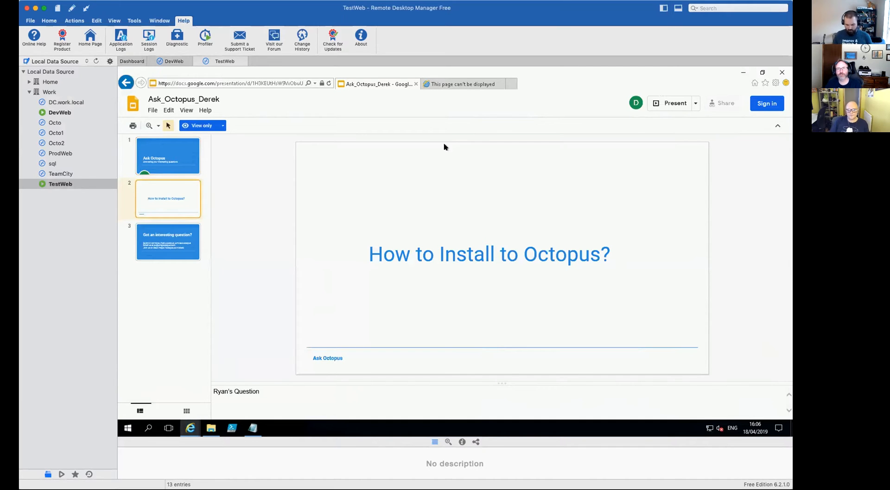
pyautogui.moveTo(279, 107)
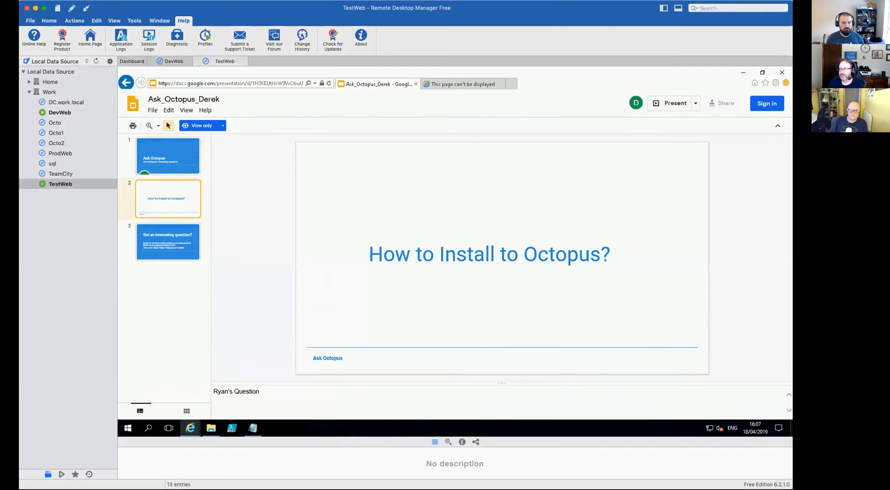
pyautogui.moveTo(20, 130)
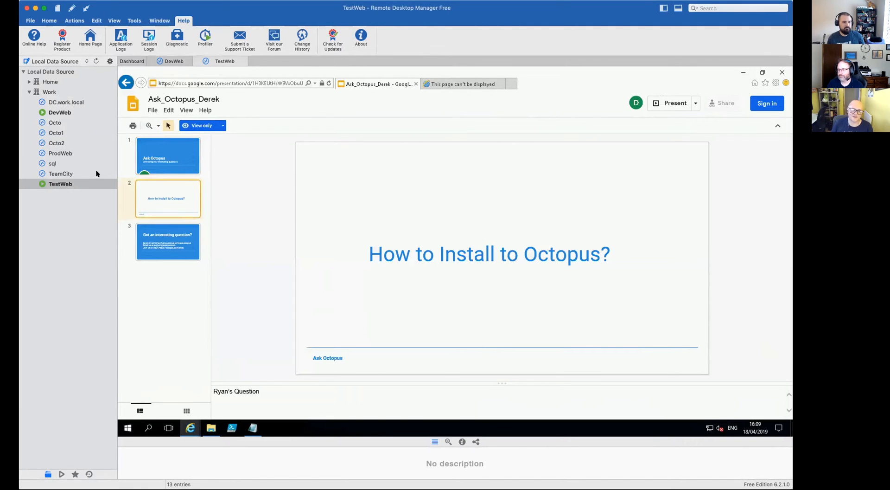
# Select the Octopus.2019.3.1-x64 installer in the remote machine's Downloads folder
pyautogui.click(463, 83)
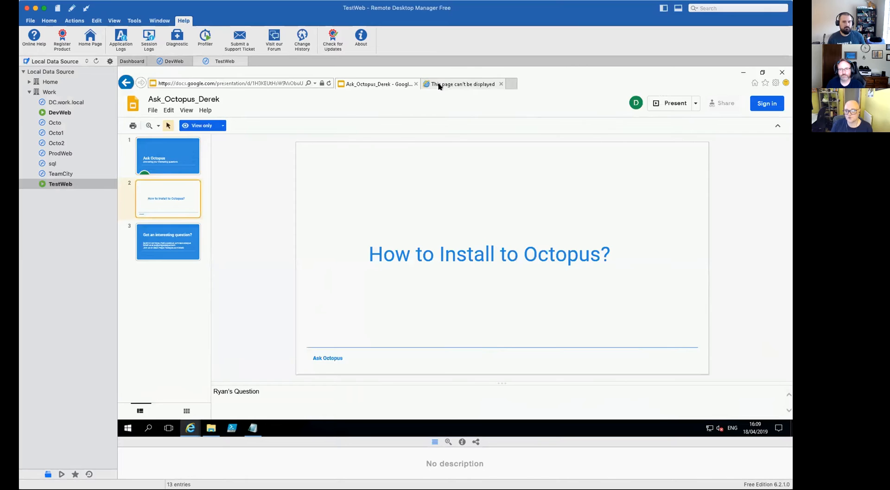
pyautogui.click(463, 83)
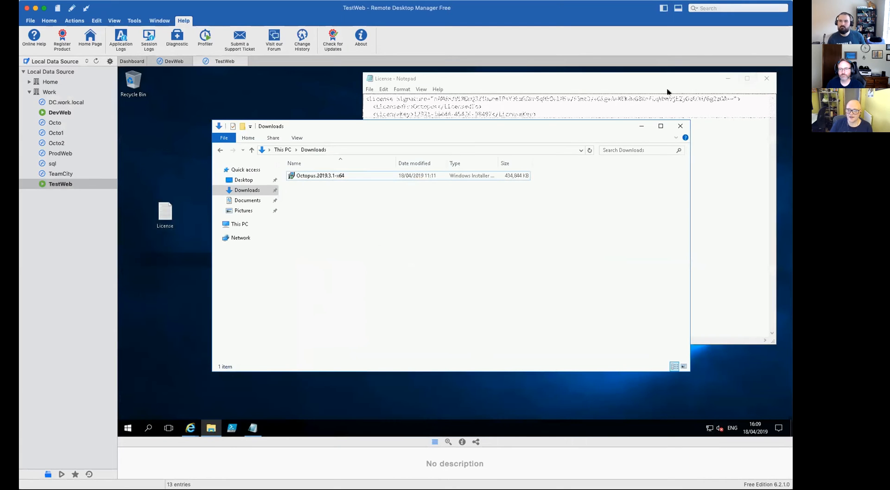
pyautogui.click(320, 175)
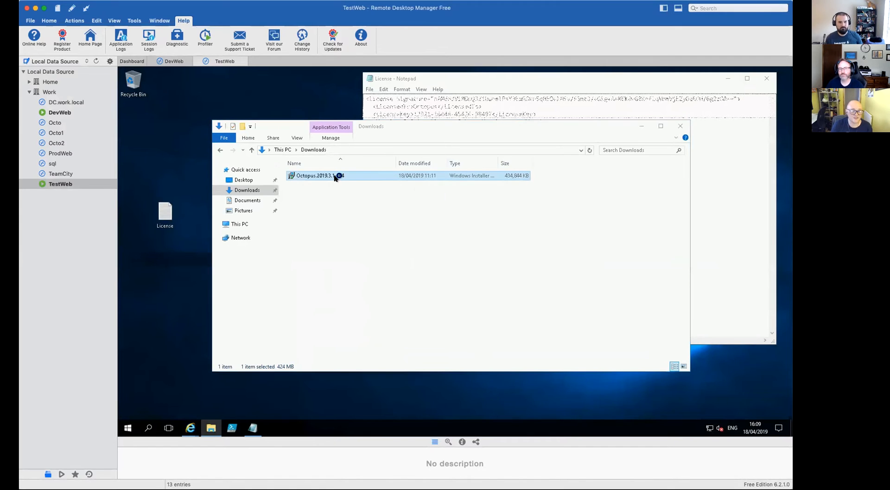
# Run the Octopus MSI, accept the licence, keep the default folder and install, allowing the UAC prompt
pyautogui.doubleClick(314, 176)
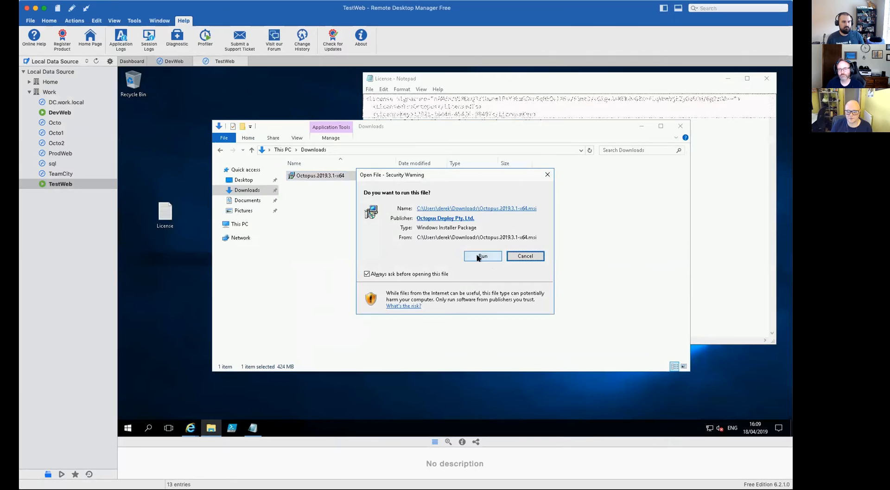
pyautogui.click(482, 256)
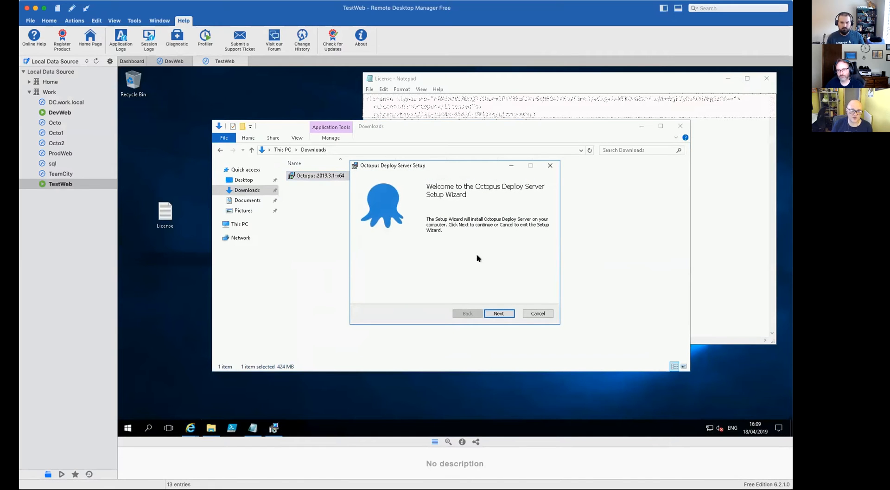
pyautogui.click(499, 313)
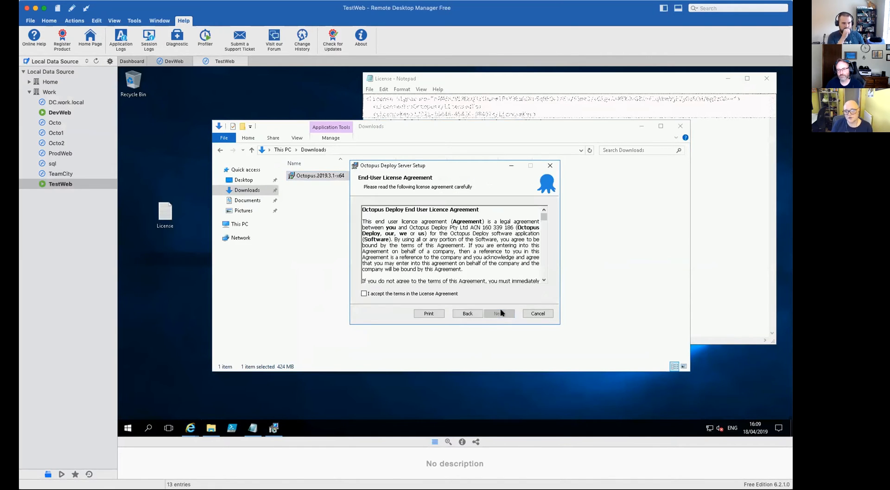
pyautogui.click(364, 293)
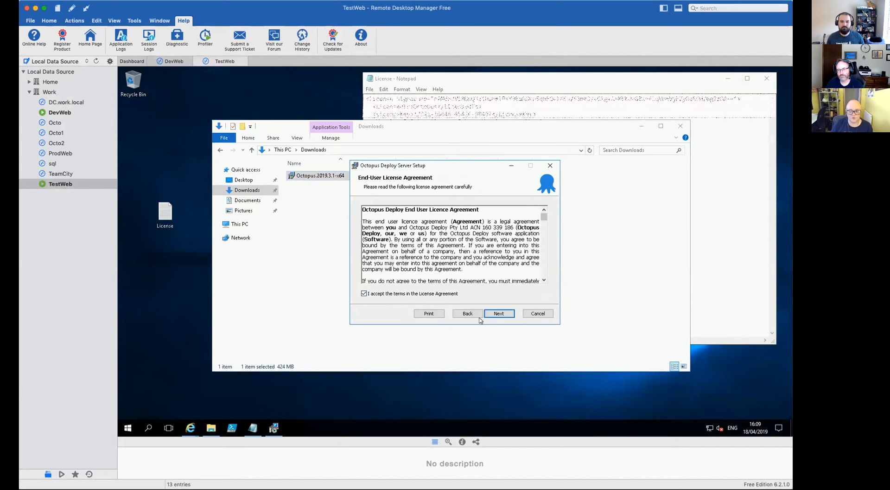
pyautogui.click(499, 313)
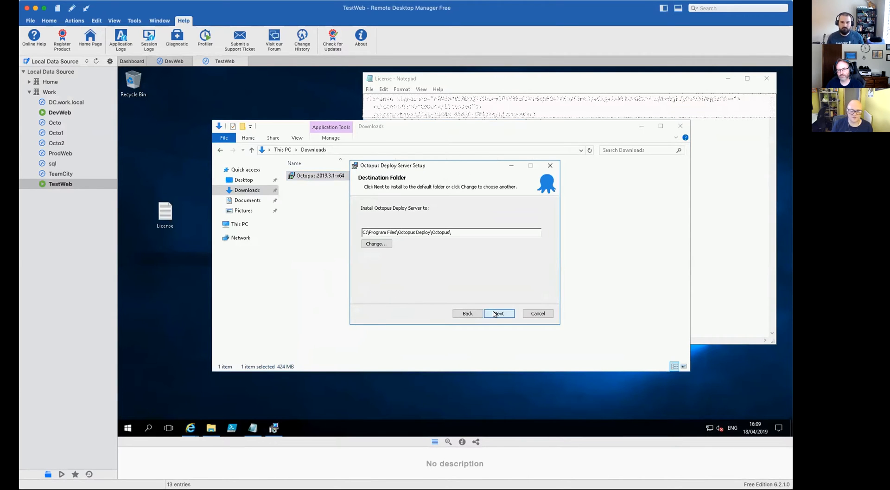
pyautogui.click(499, 314)
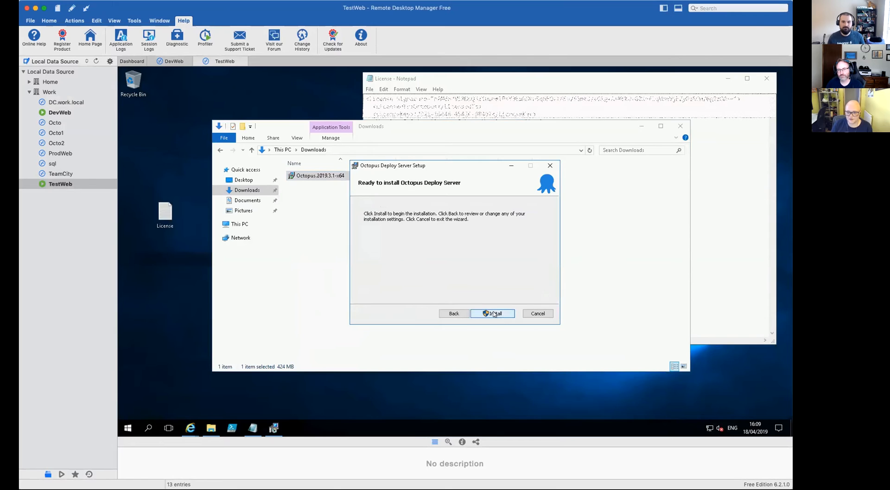
pyautogui.click(493, 314)
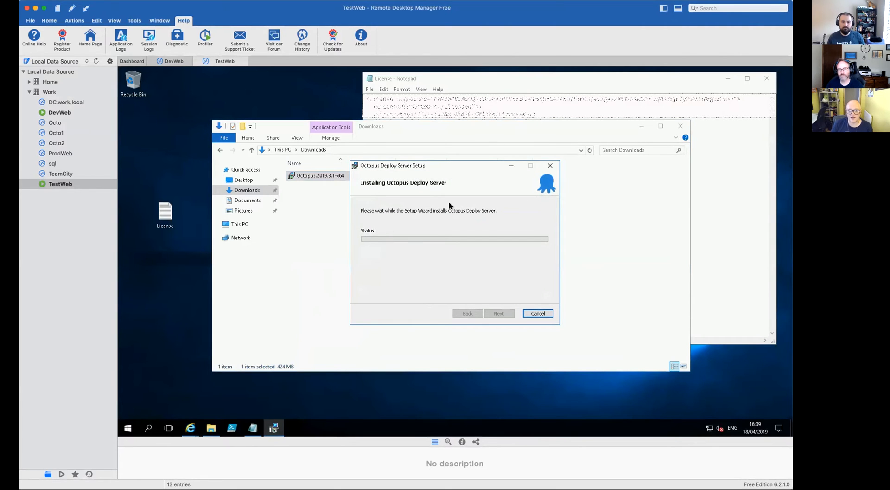
pyautogui.moveTo(396, 208)
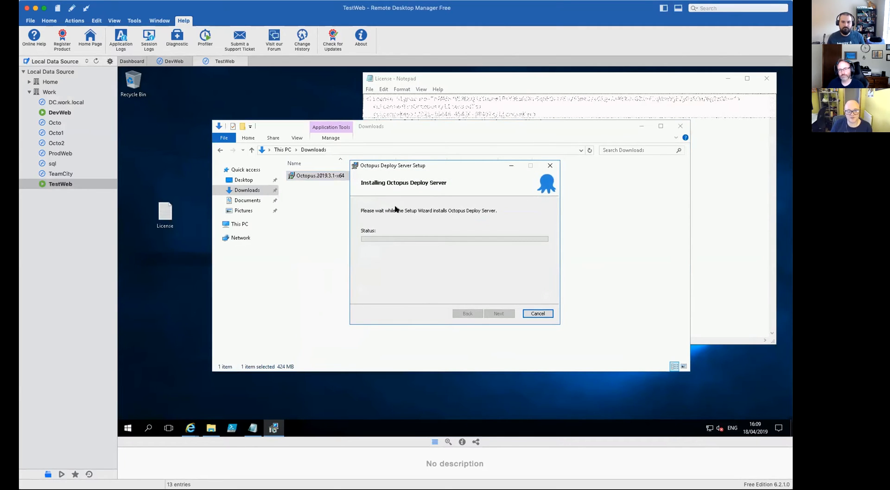
pyautogui.moveTo(311, 203)
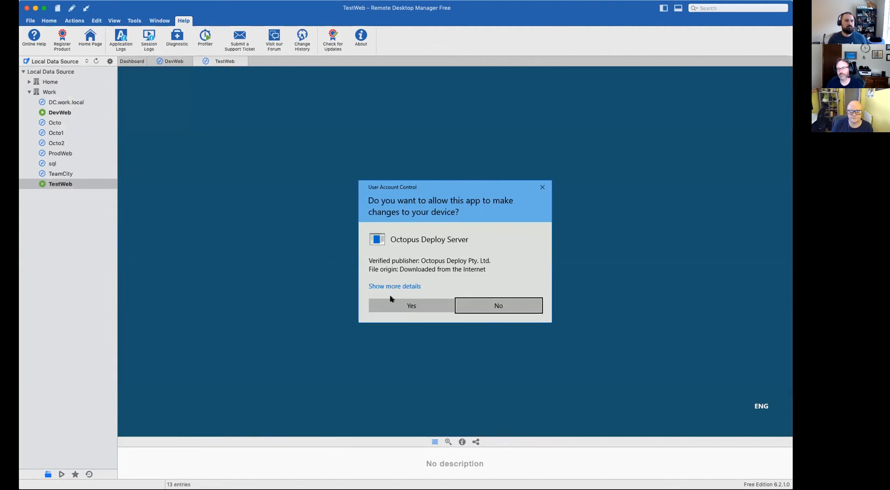
pyautogui.click(411, 305)
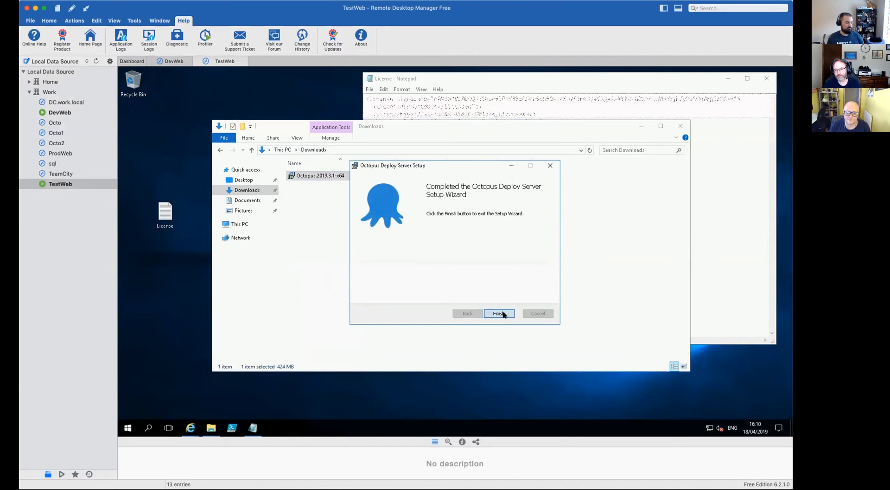
# Start the server configuration wizard, accepting the licence key and C:\Octopus home directory
pyautogui.click(499, 314)
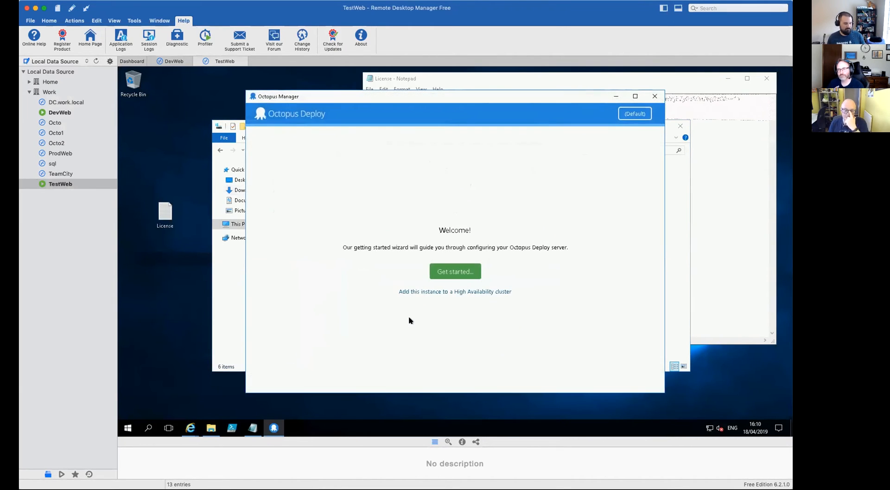
pyautogui.moveTo(432, 320)
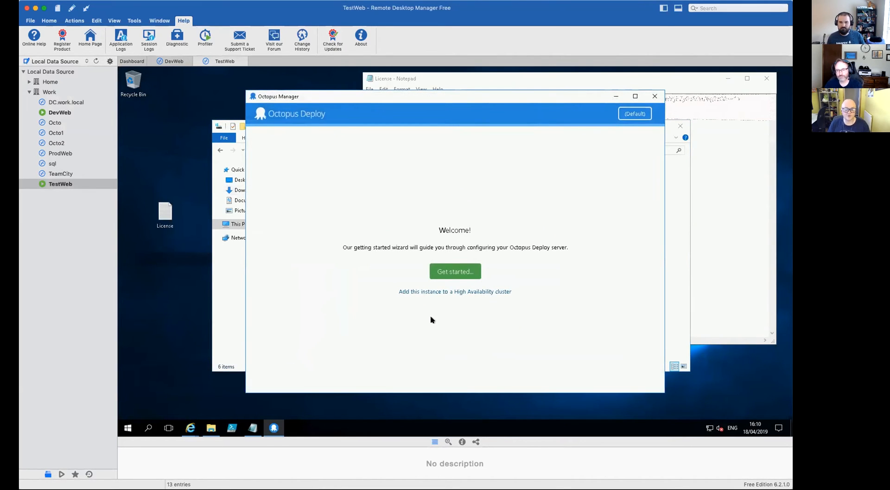
pyautogui.moveTo(564, 150)
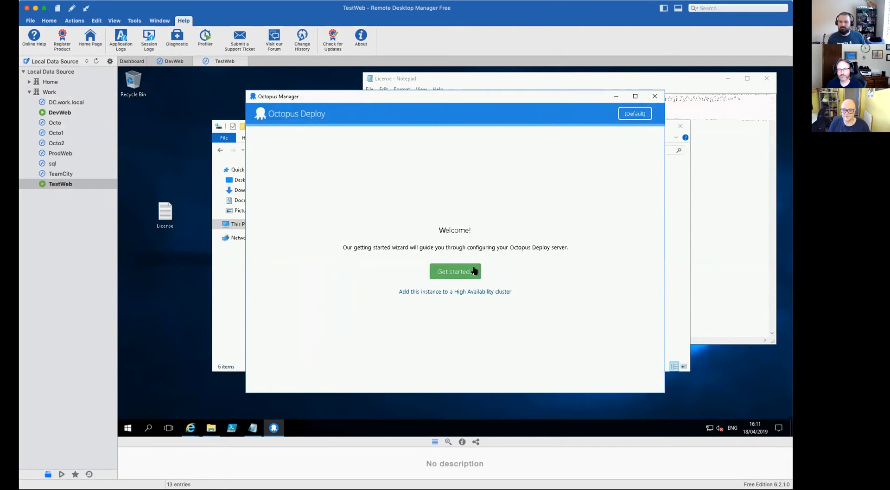
pyautogui.click(454, 271)
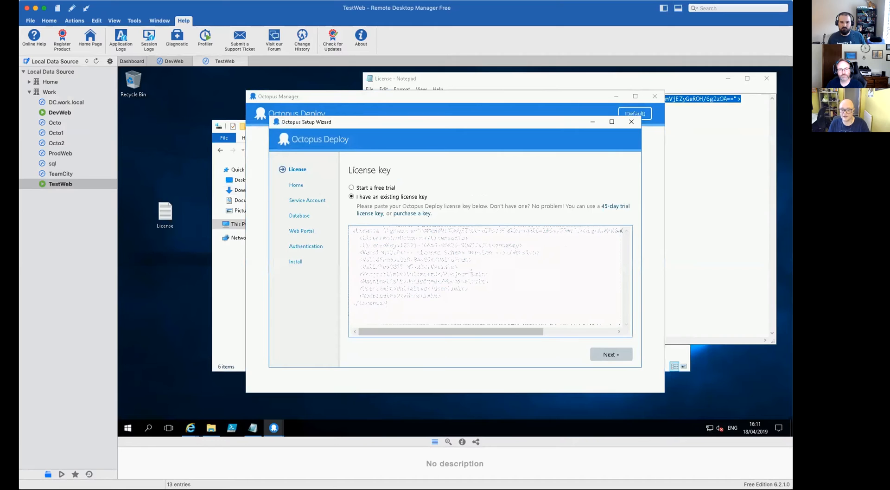
pyautogui.click(611, 354)
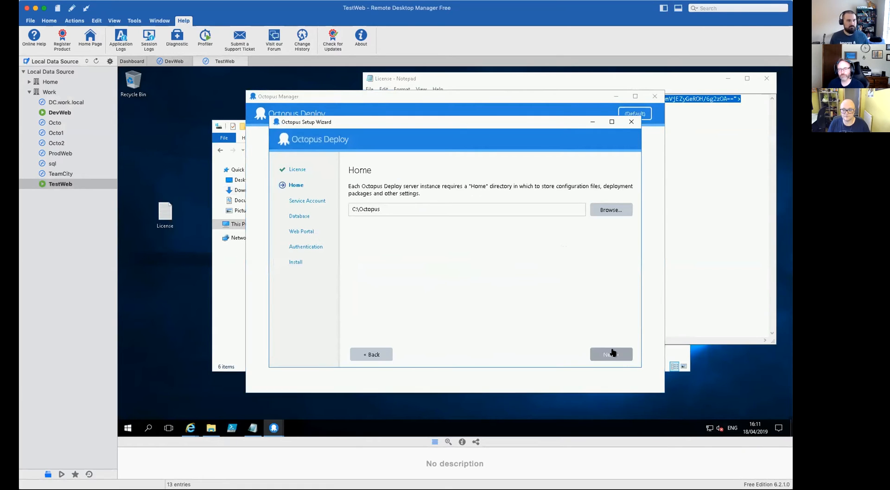
pyautogui.moveTo(612, 352)
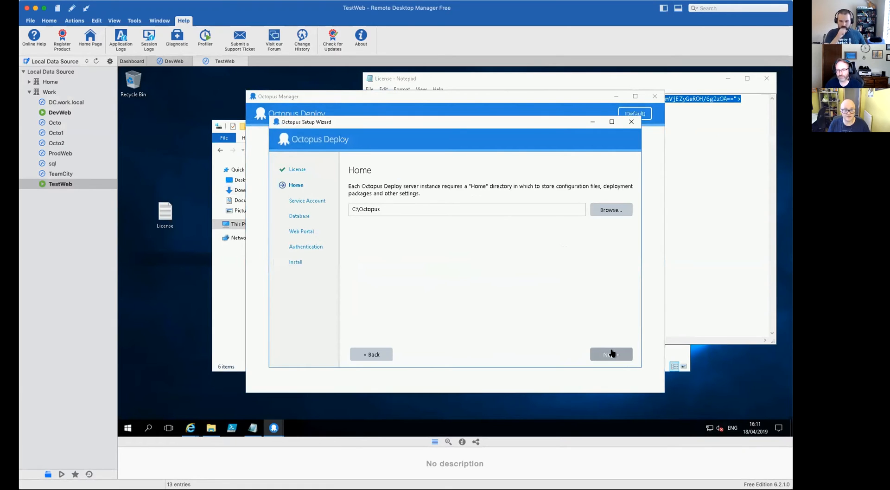
pyautogui.click(611, 355)
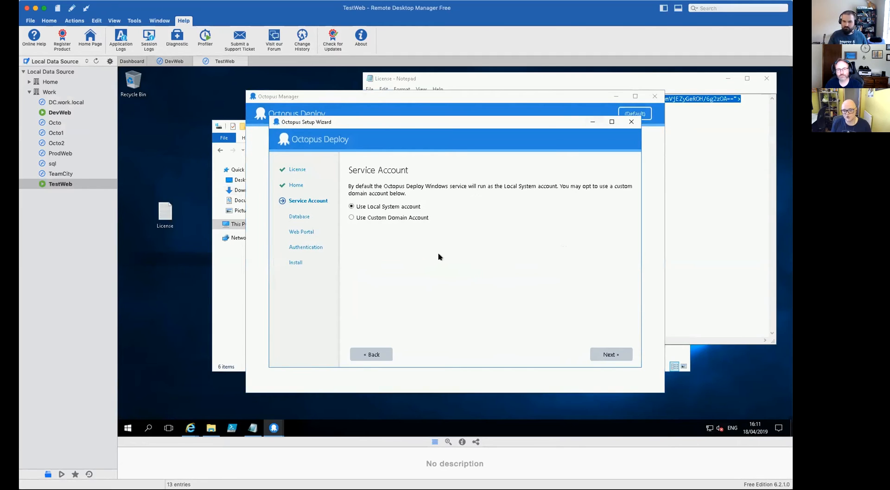
pyautogui.moveTo(396, 223)
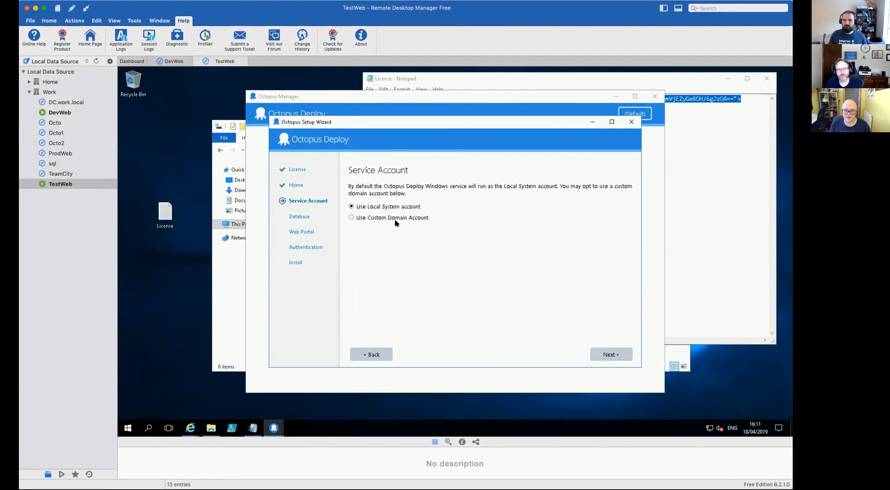
# Set the service to run as custom domain account svcOctopus, resolved via Check Names
pyautogui.click(352, 218)
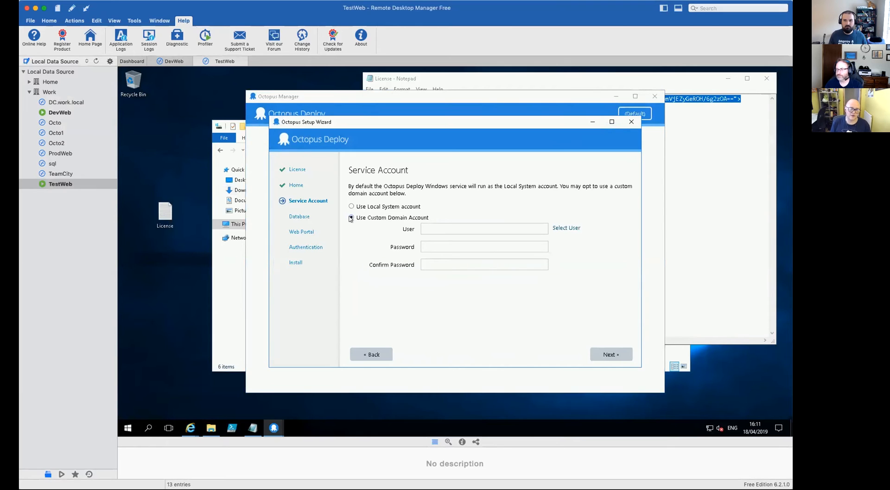
pyautogui.click(351, 218)
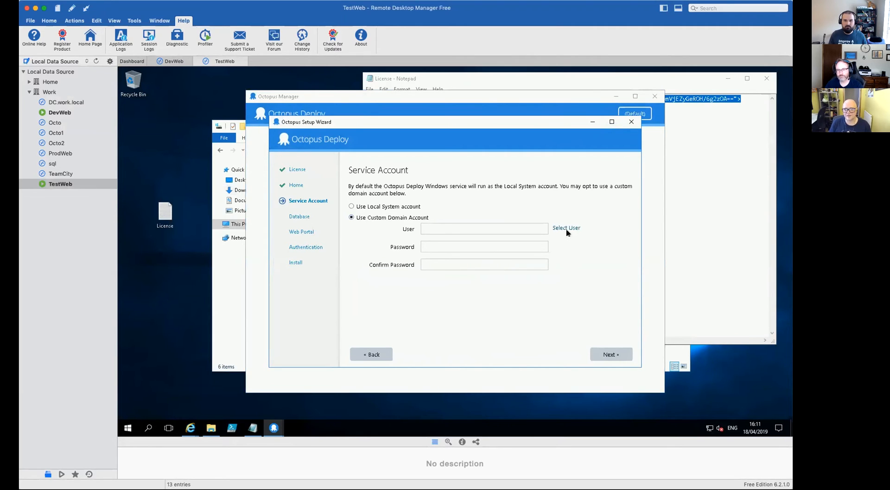
pyautogui.click(566, 227)
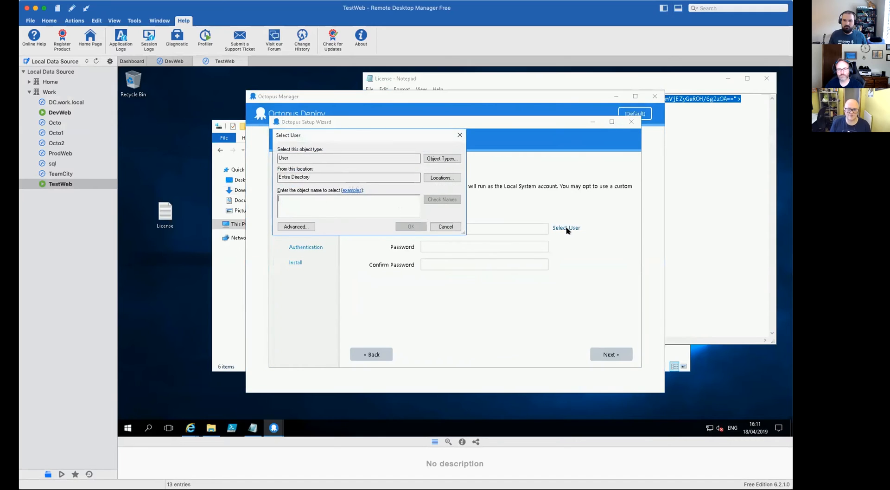
pyautogui.write('s')
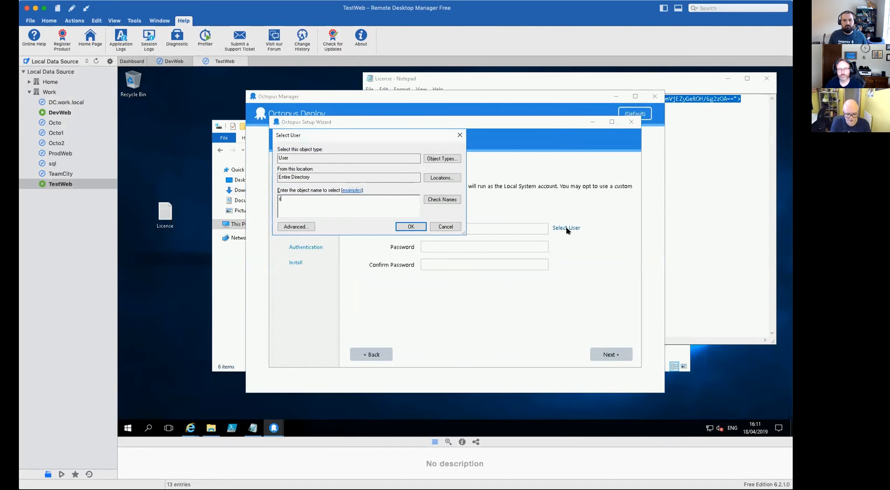
pyautogui.write('svcOctopus')
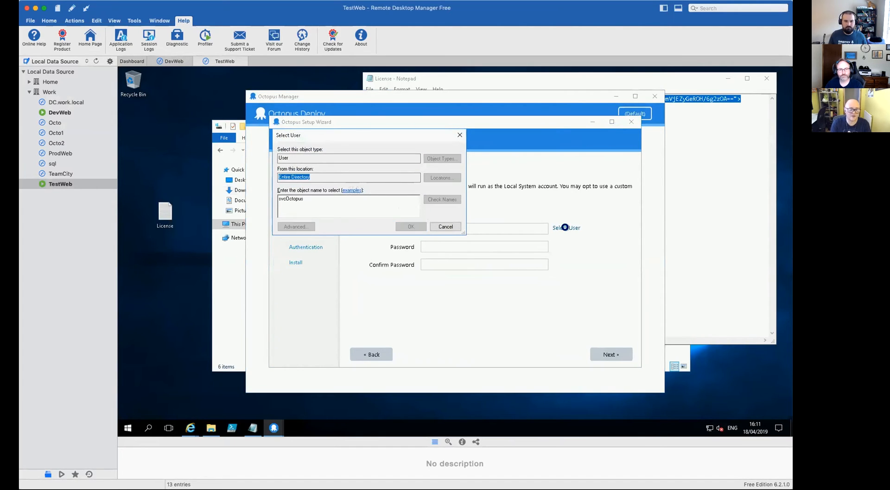
pyautogui.click(441, 200)
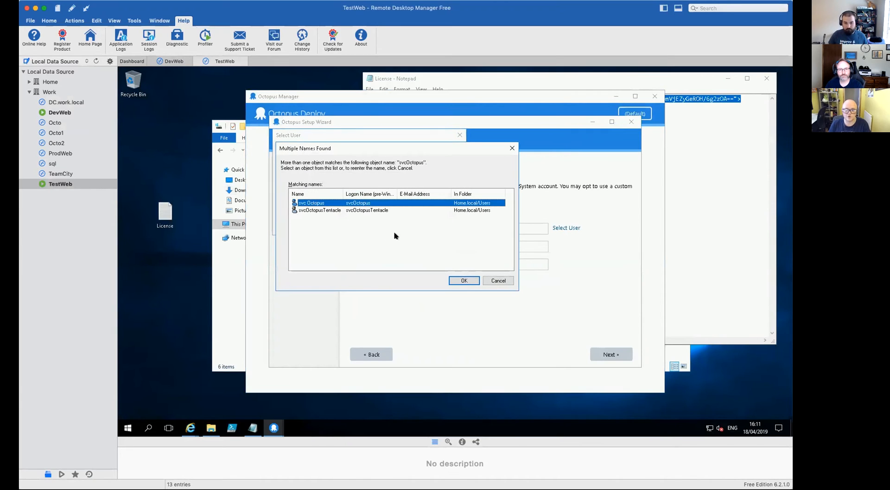
pyautogui.click(464, 280)
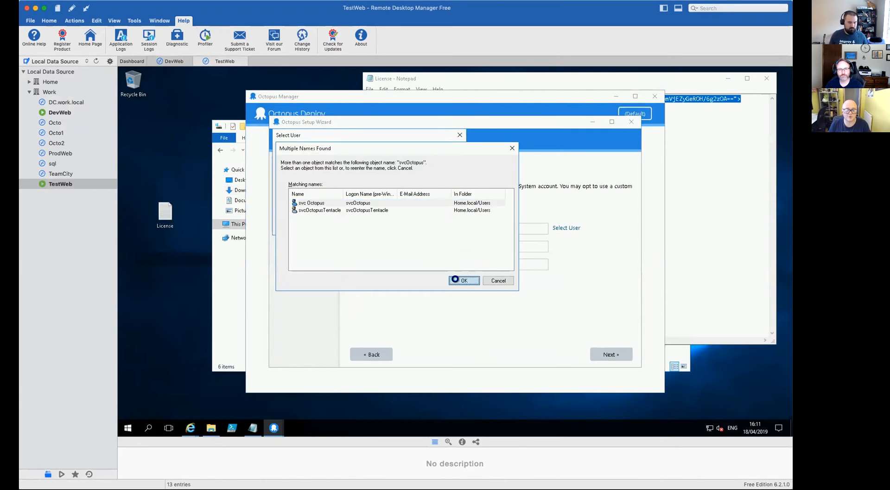
pyautogui.click(463, 280)
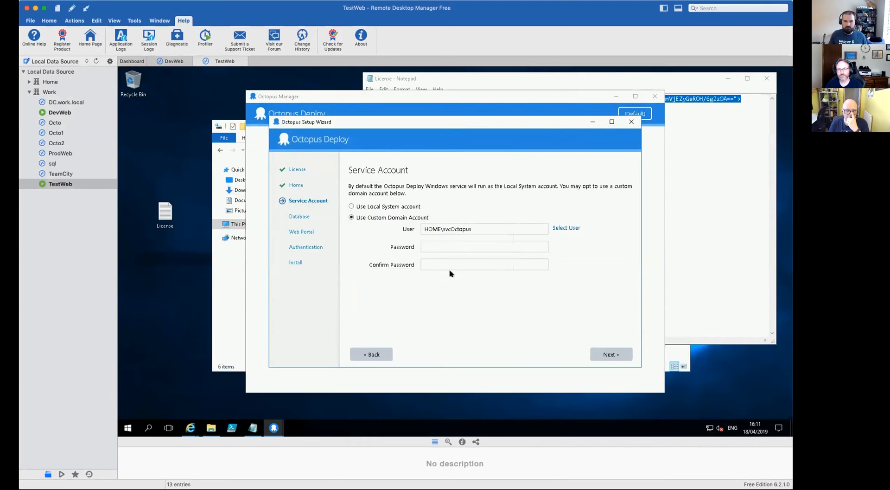
# Enter and confirm the HOME\svcOctopus password and continue to the Database step
pyautogui.click(484, 246)
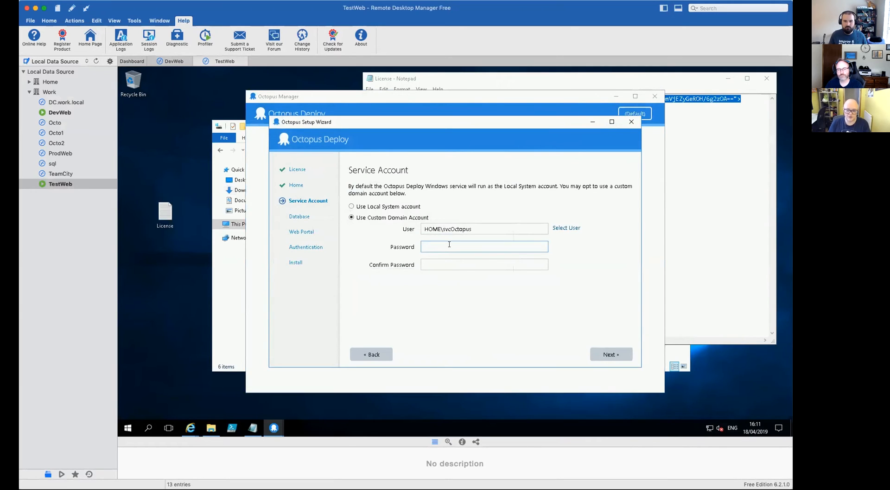
pyautogui.write('•••••')
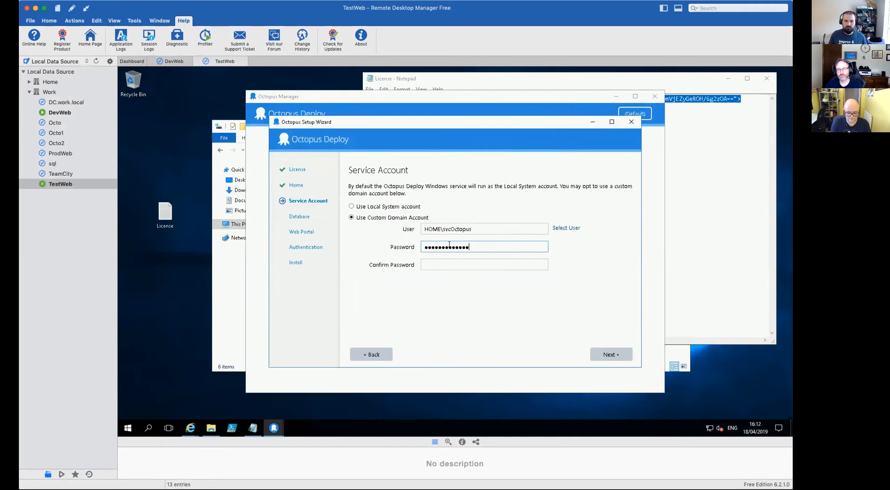
pyautogui.write('•')
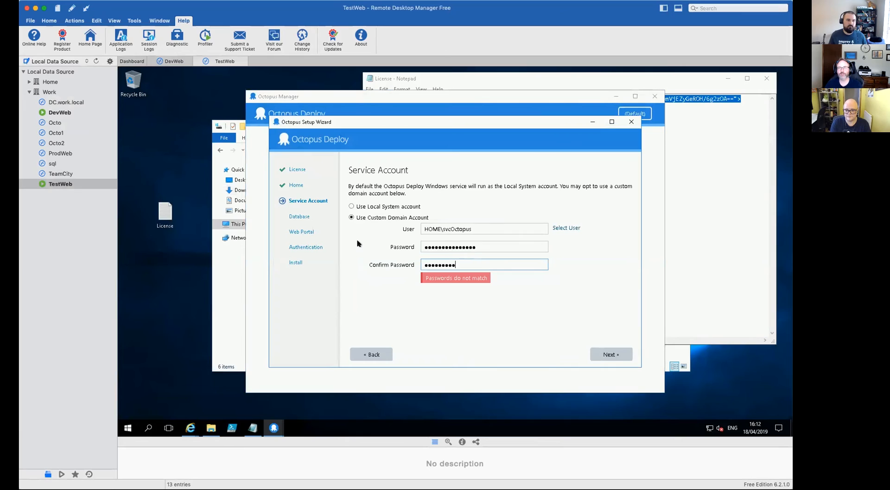
pyautogui.press('backspace')
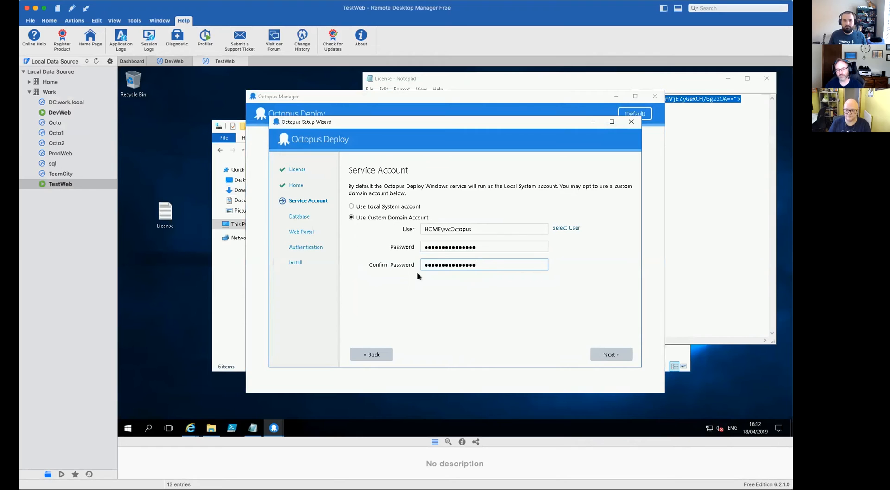
pyautogui.click(610, 354)
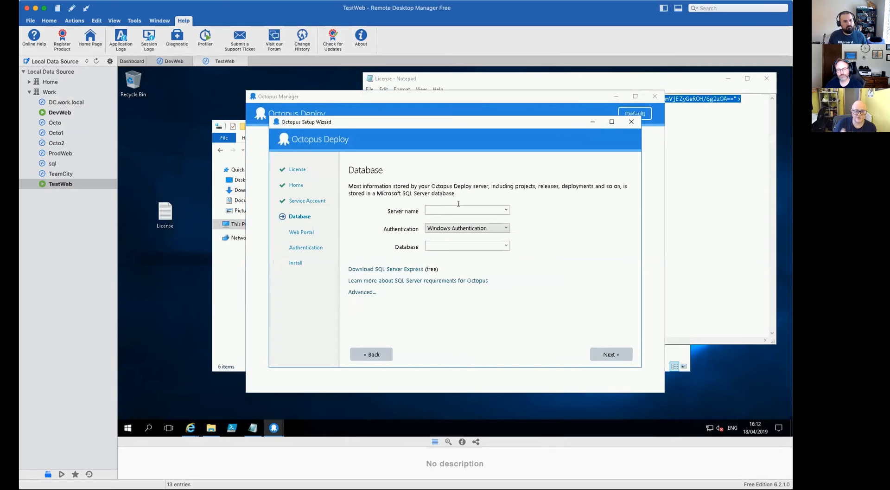
# Set server SQL and database octopus-live-demo, agreeing to create the database automatically
pyautogui.click(463, 211)
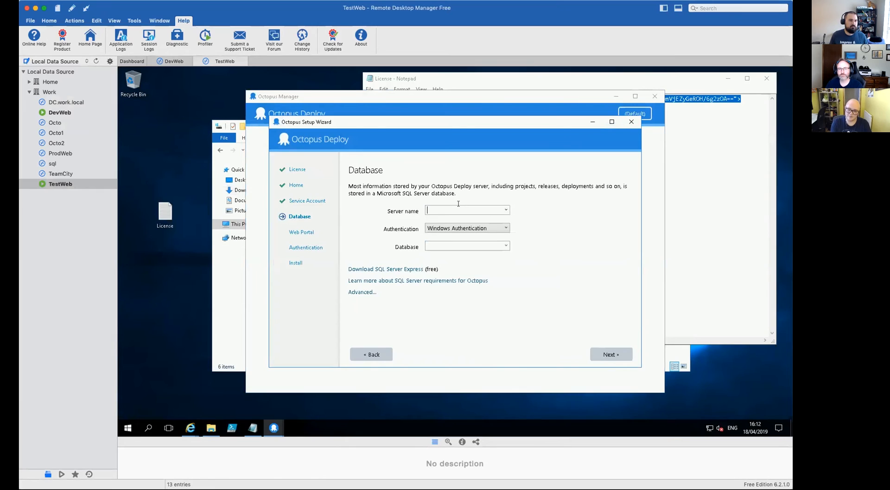
pyautogui.write('SQL')
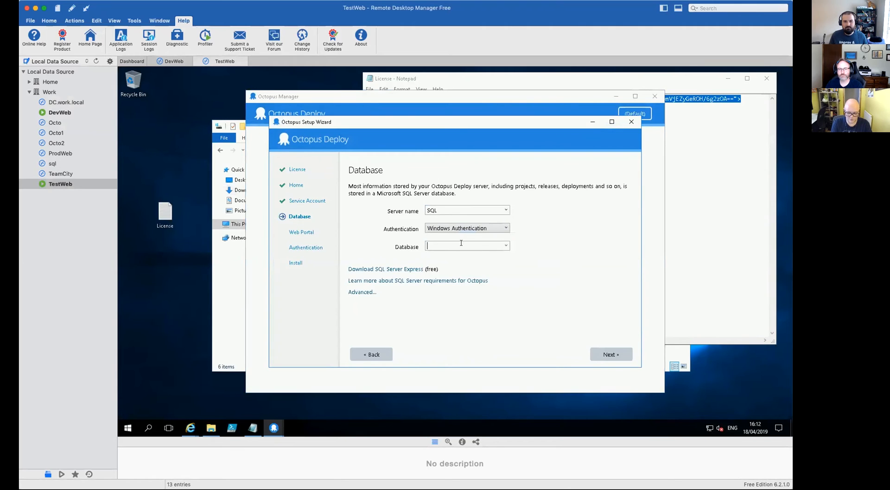
pyautogui.write('octopus-')
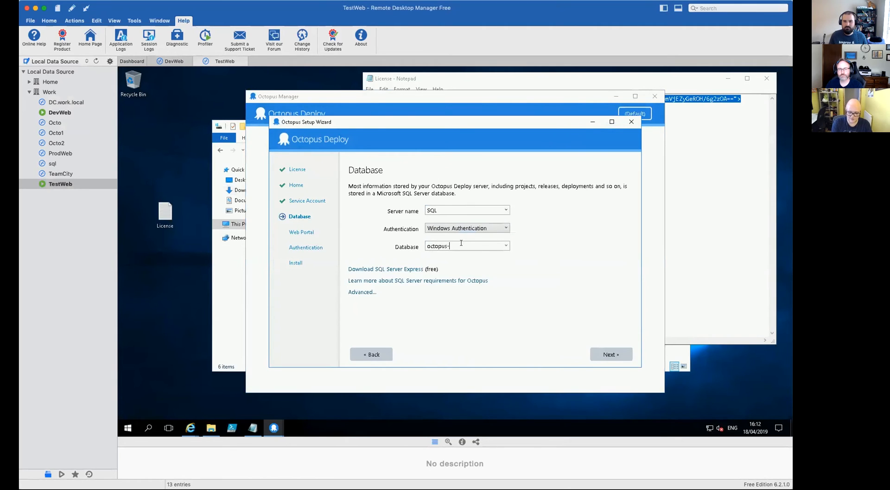
pyautogui.write('live-demo')
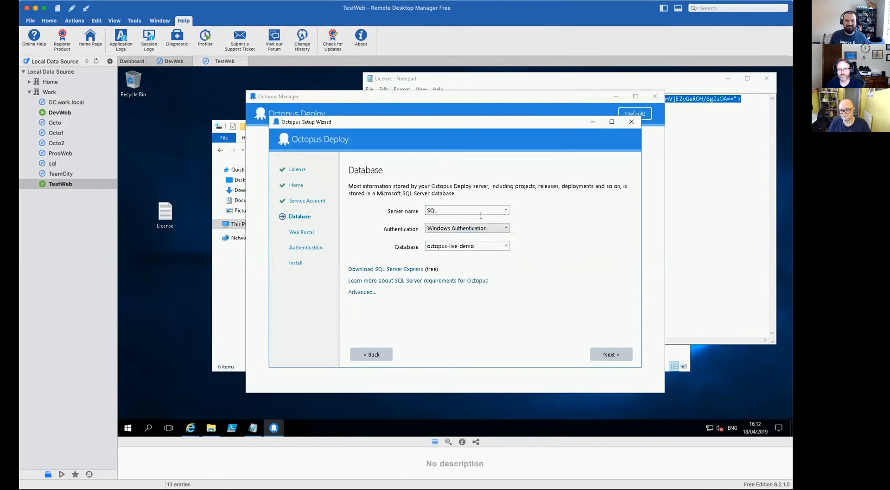
pyautogui.click(610, 354)
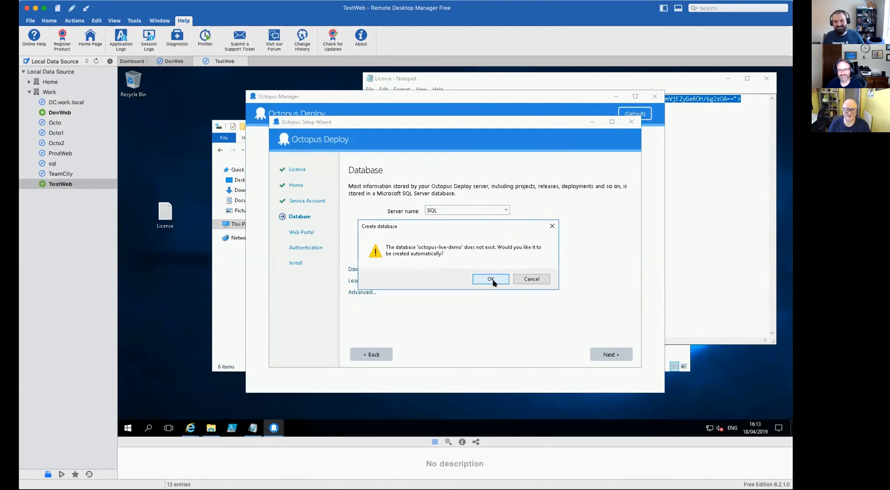
pyautogui.click(491, 279)
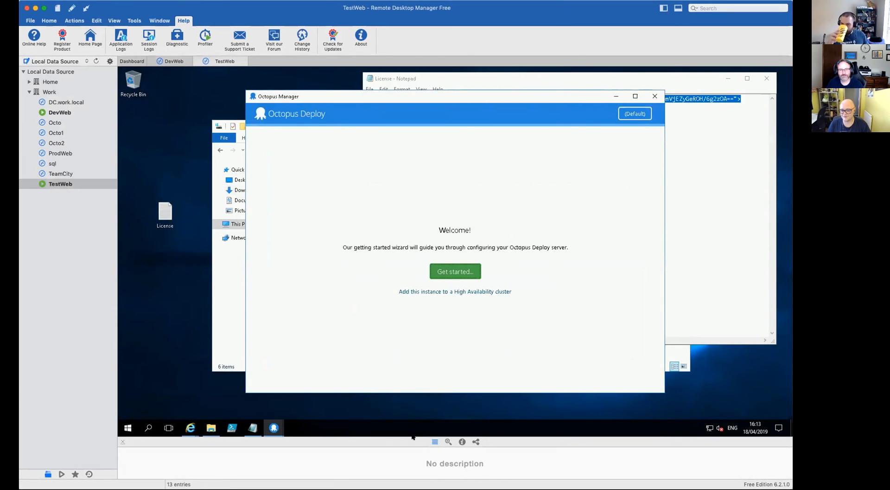
pyautogui.click(454, 271)
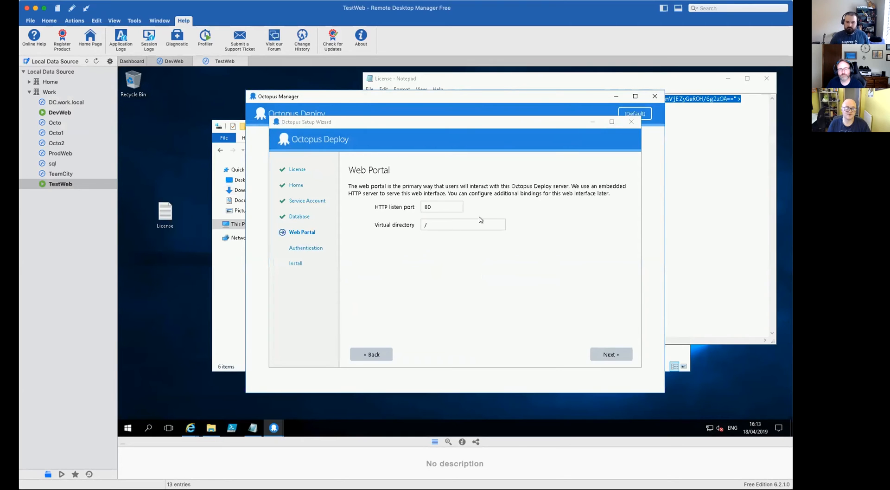
# Keep port 80 and choose Active Directory authentication with derek as administrator
pyautogui.click(610, 354)
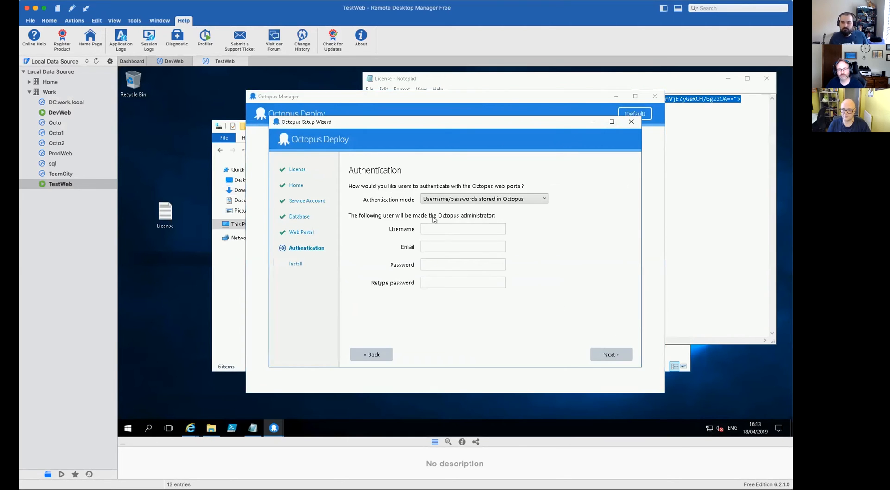
pyautogui.click(483, 199)
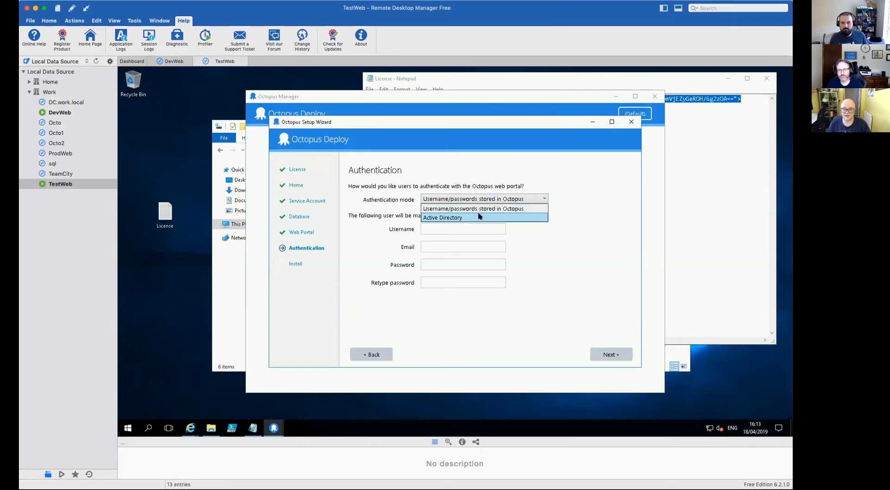
pyautogui.click(443, 217)
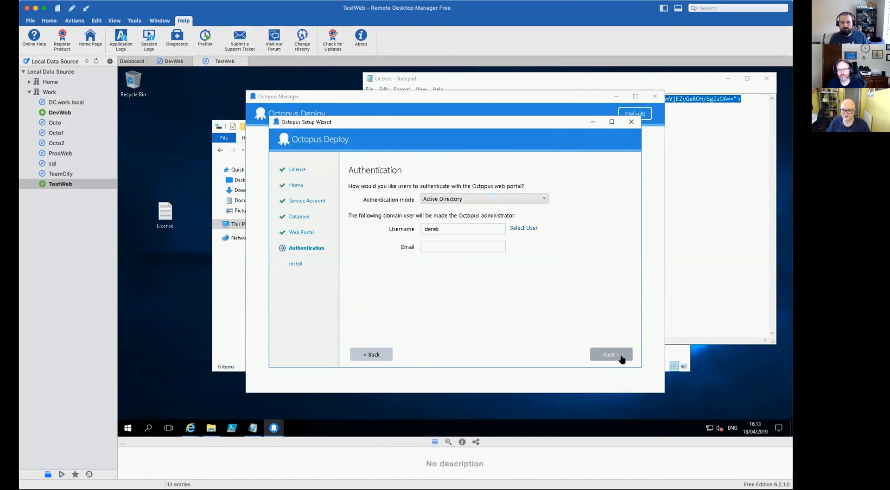
pyautogui.click(610, 355)
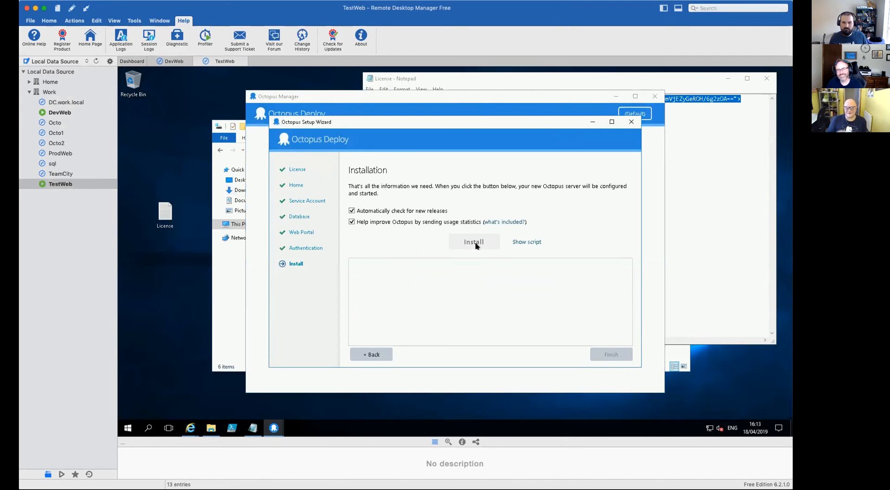
# Install the Octopus server, monitoring in Task Manager, and finish the wizard once it succeeds
pyautogui.click(474, 241)
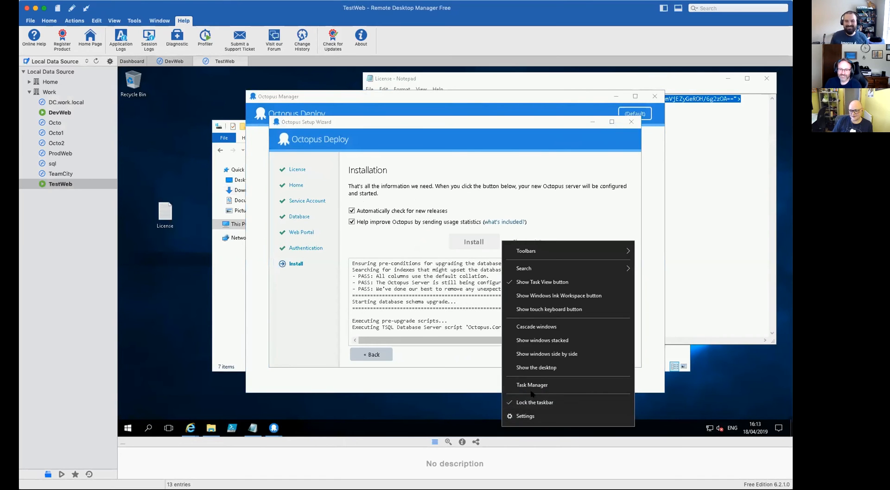
pyautogui.click(532, 385)
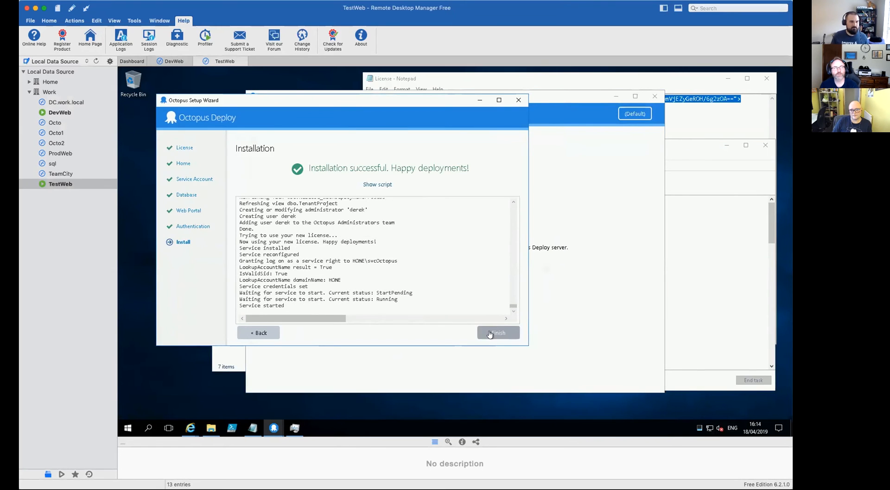
pyautogui.click(497, 332)
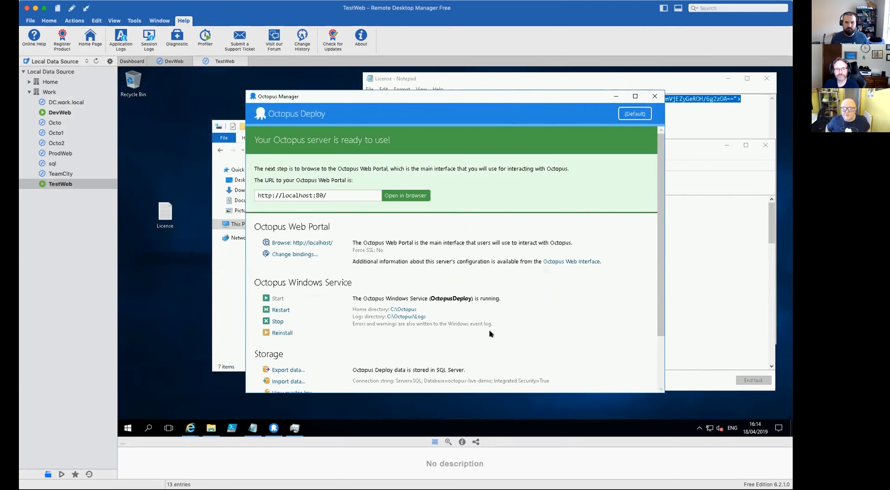
# Add a new web binding for host testweb.home.local with the HTTPS scheme
pyautogui.click(295, 254)
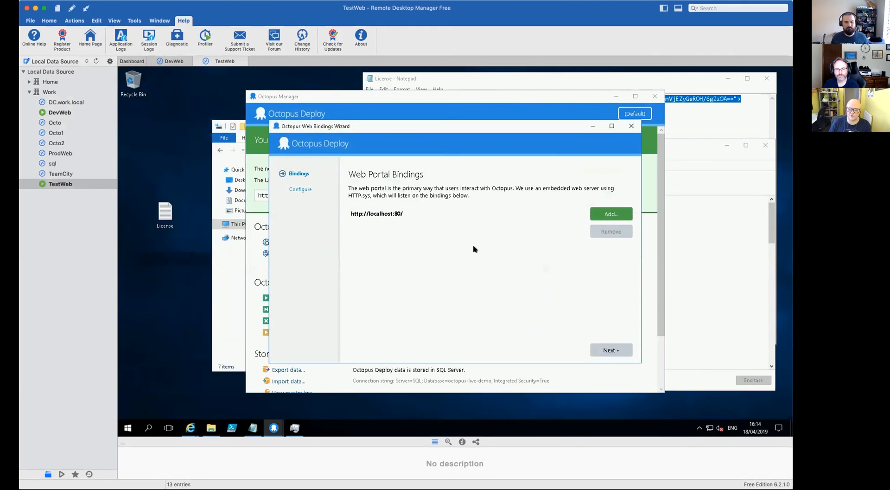
pyautogui.click(377, 213)
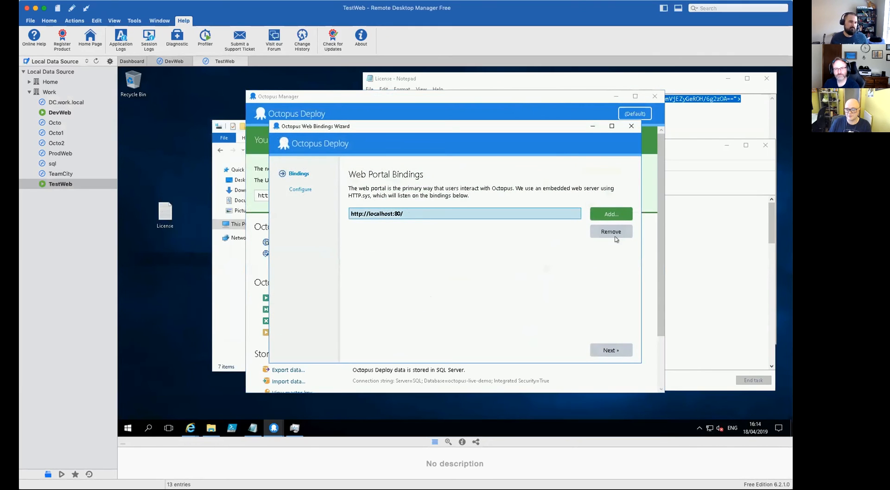
pyautogui.click(611, 213)
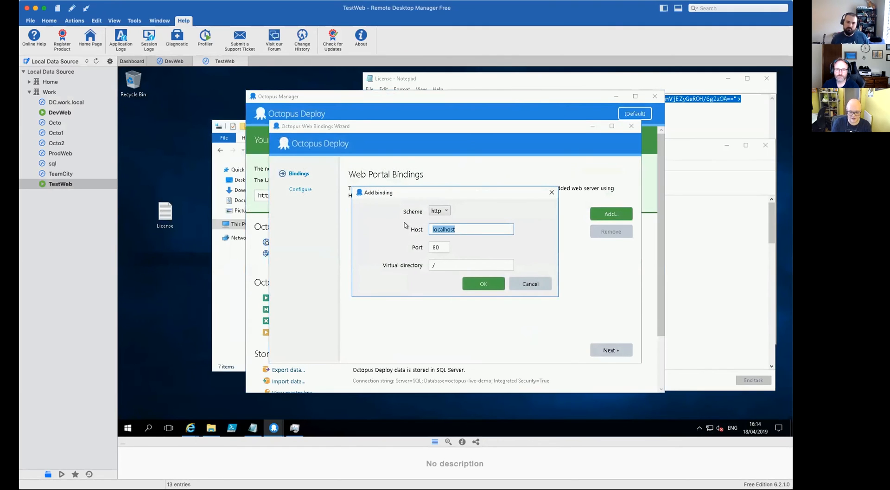
pyautogui.write('testweb')
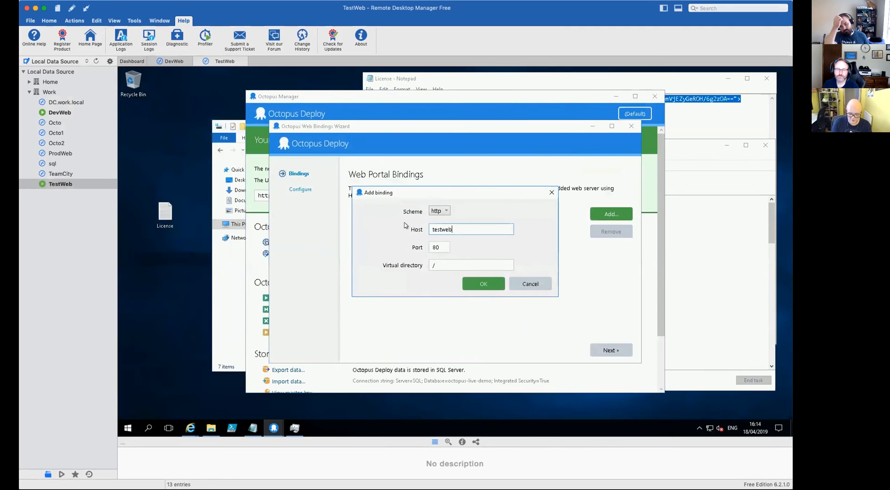
pyautogui.write('.home.loc')
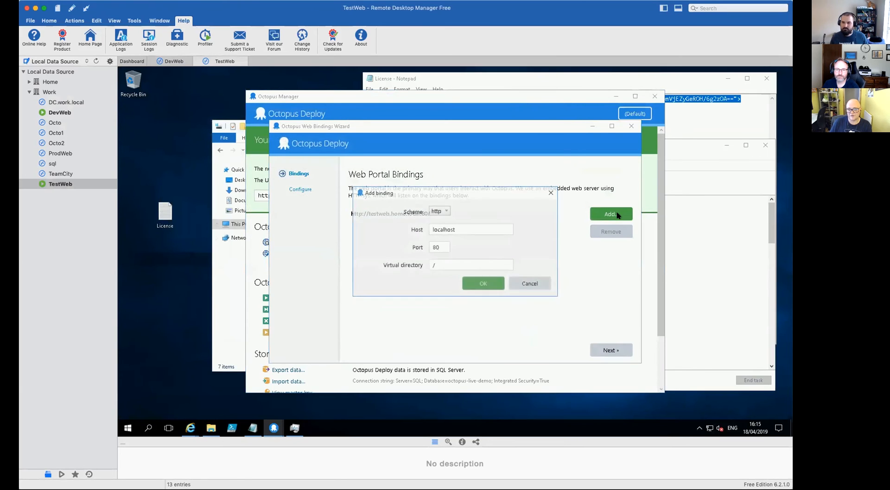
pyautogui.click(439, 210)
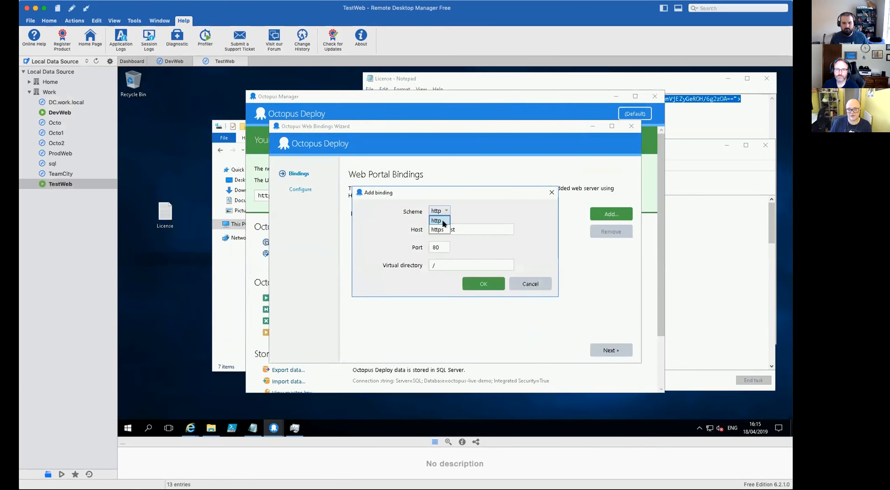
pyautogui.click(437, 229)
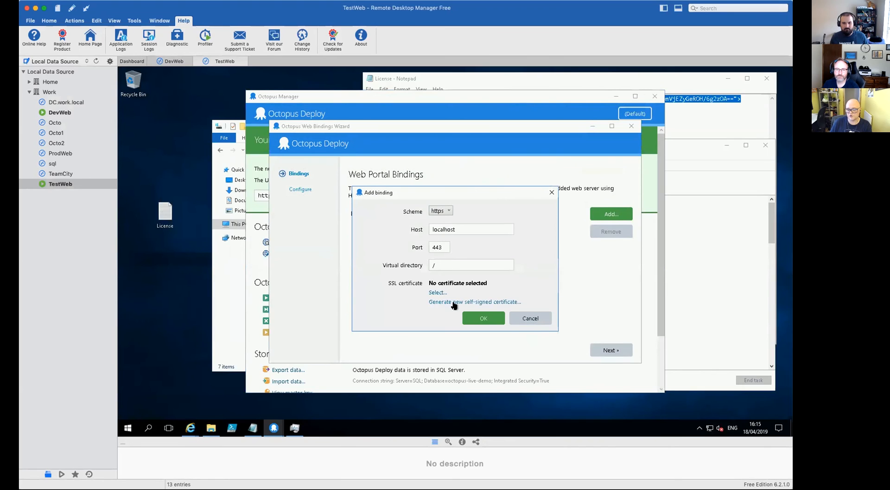
pyautogui.moveTo(467, 306)
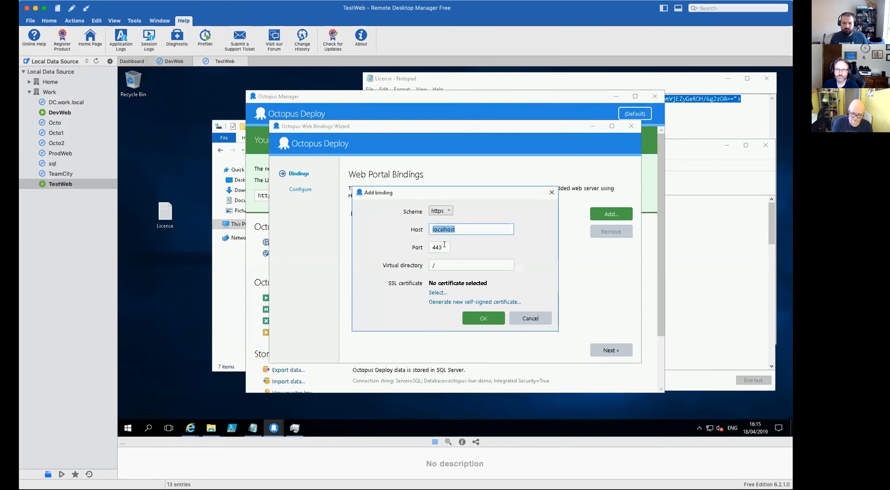
# Generate a self-signed certificate for testweb.home.local and create the HTTPS 443 binding
pyautogui.write('testweb.')
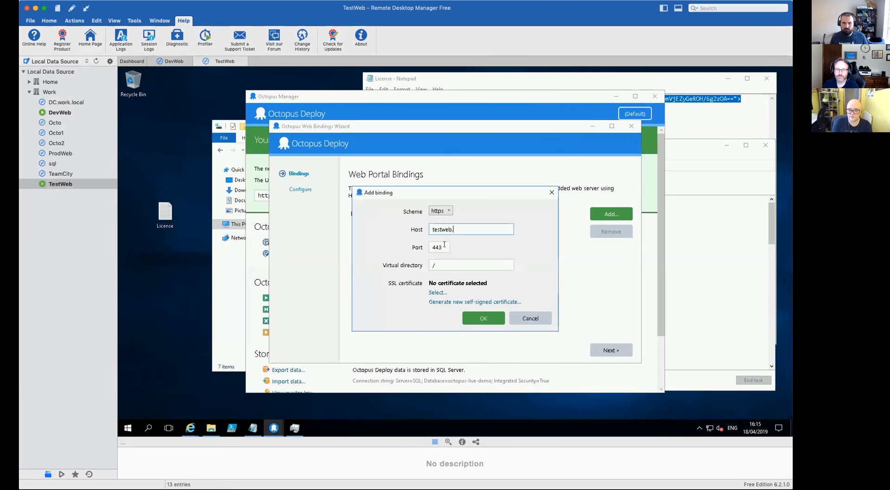
pyautogui.write('home.lo')
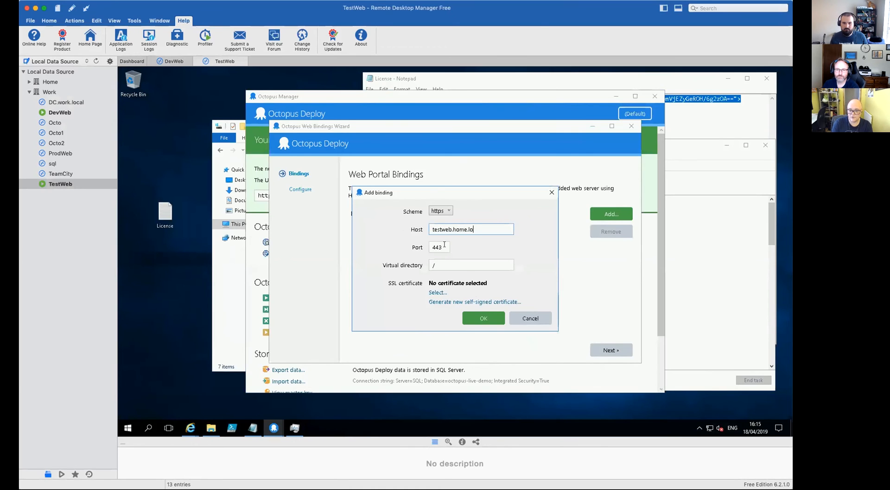
pyautogui.write('cal')
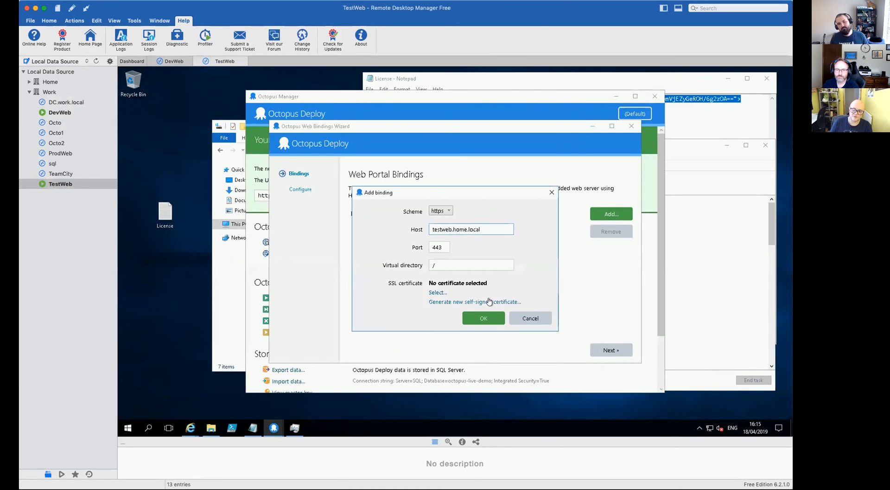
pyautogui.click(474, 301)
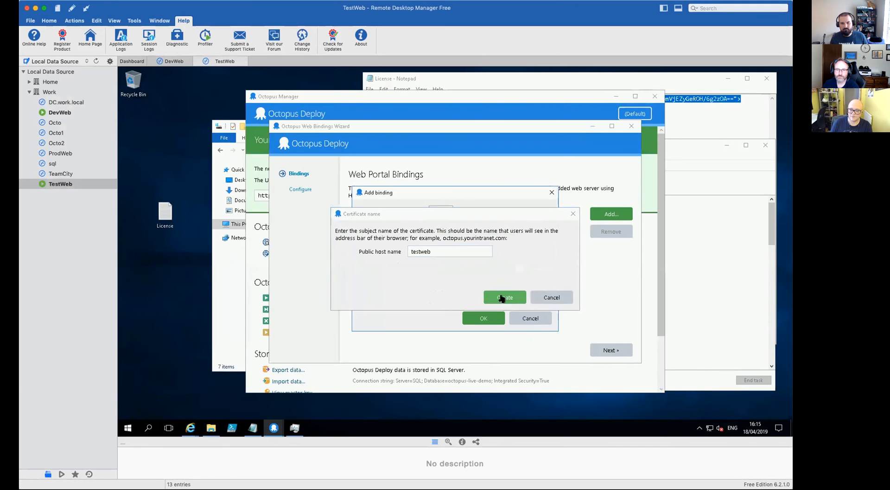
pyautogui.click(505, 297)
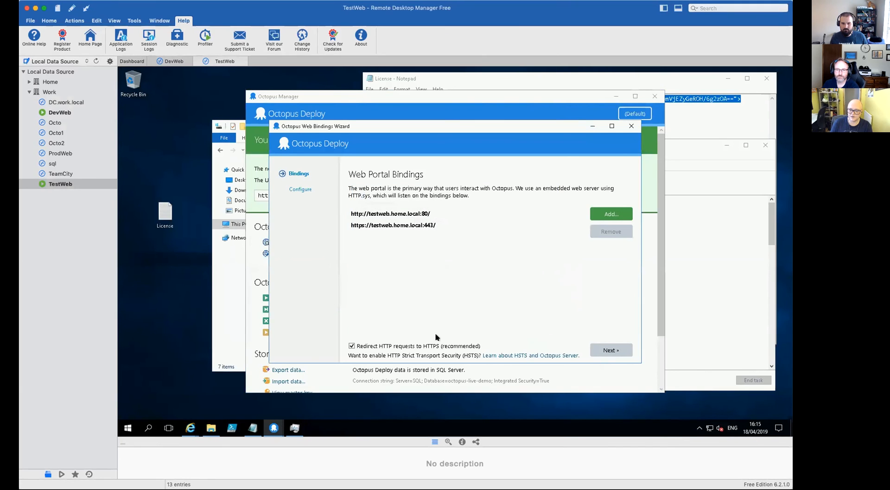
pyautogui.moveTo(371, 354)
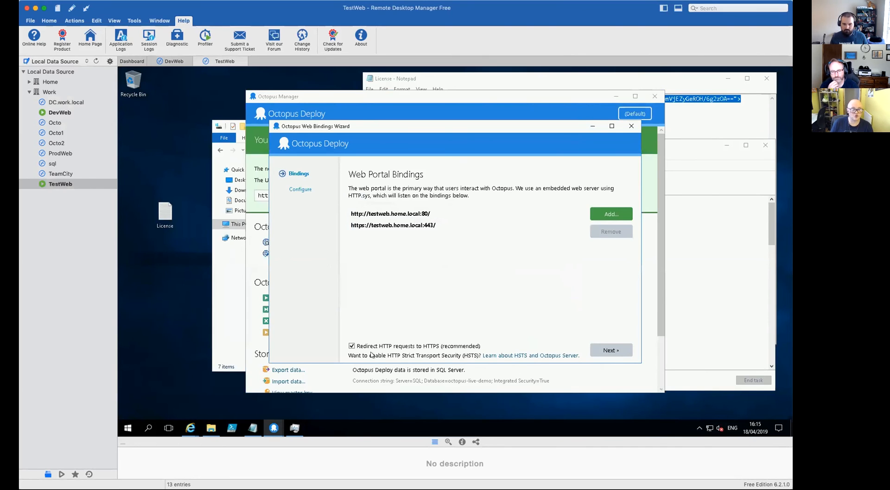
pyautogui.moveTo(589, 196)
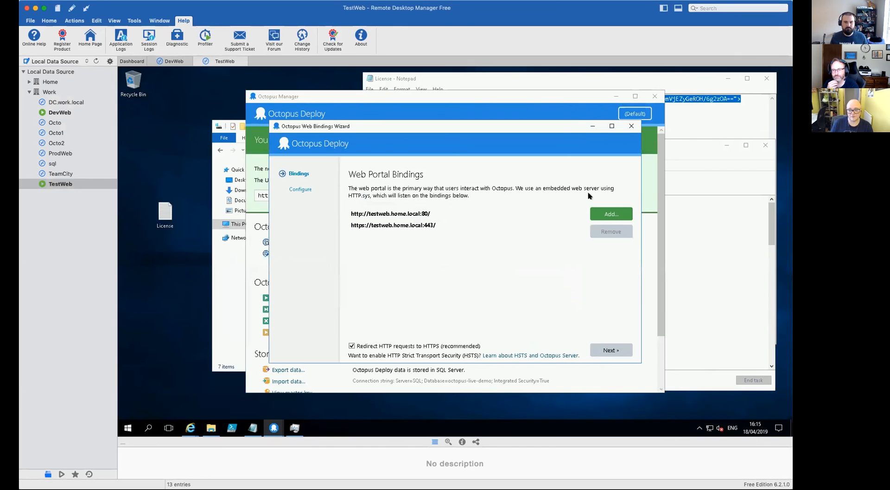
# Advance the Web Bindings Wizard to its Configuration step
pyautogui.click(611, 214)
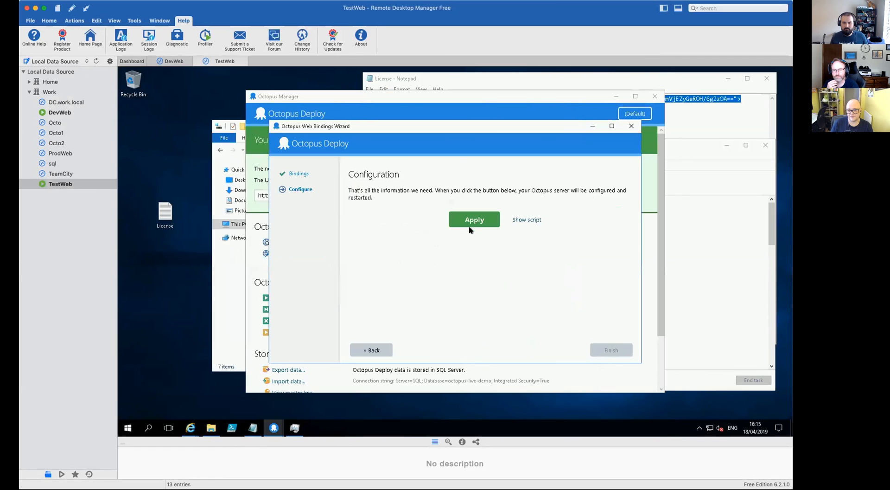
pyautogui.click(474, 219)
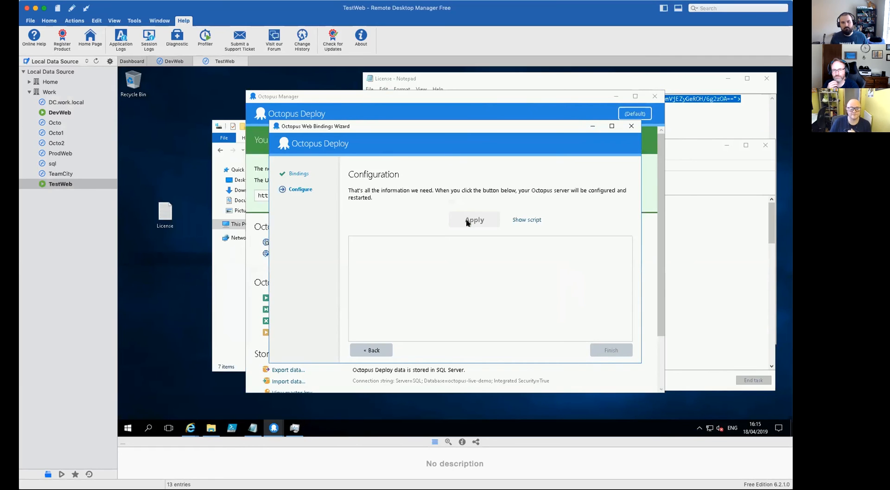
pyautogui.click(474, 220)
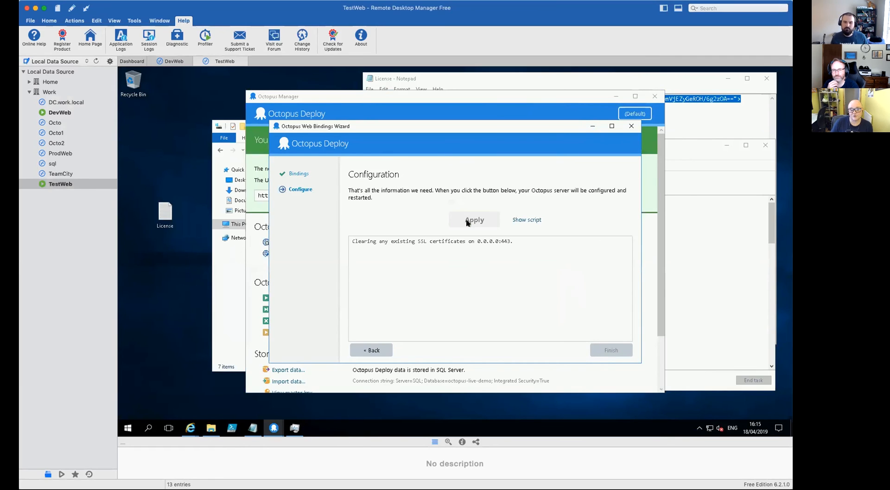
pyautogui.click(474, 220)
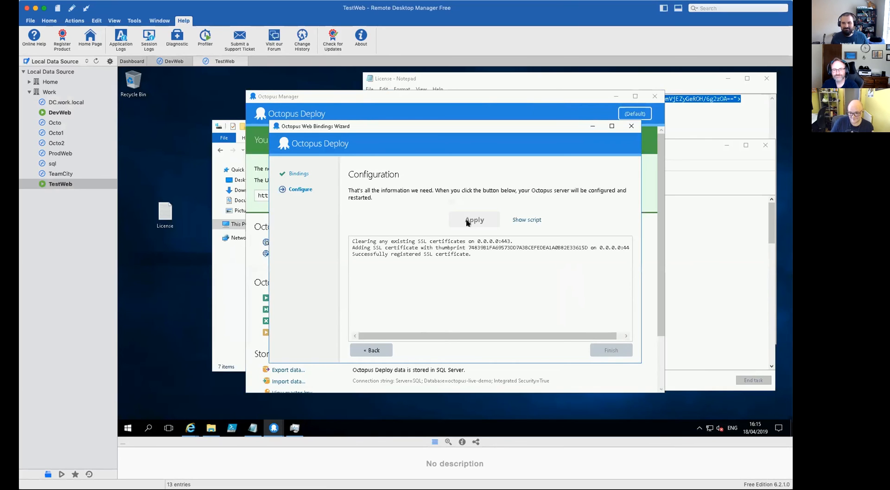
pyautogui.click(474, 220)
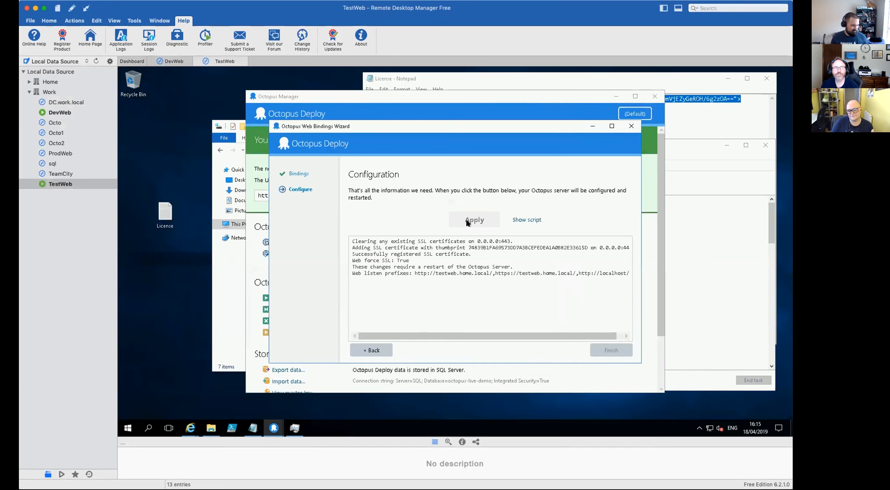
pyautogui.click(475, 218)
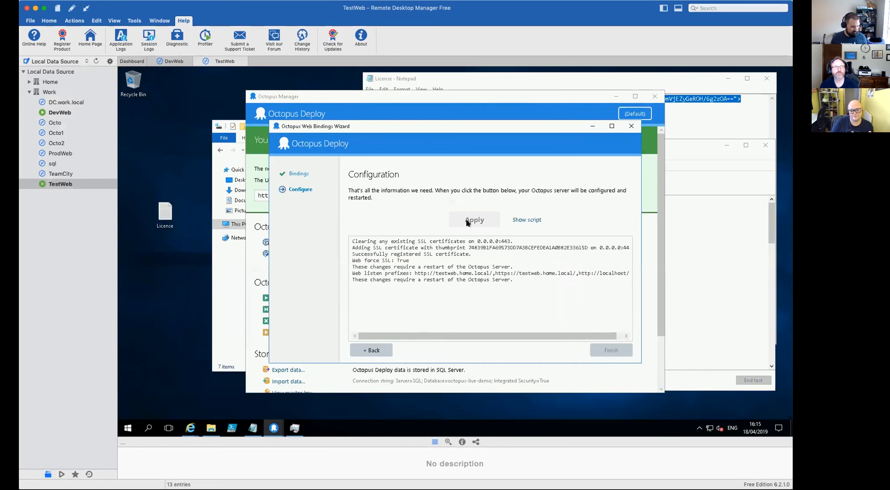
pyautogui.click(474, 220)
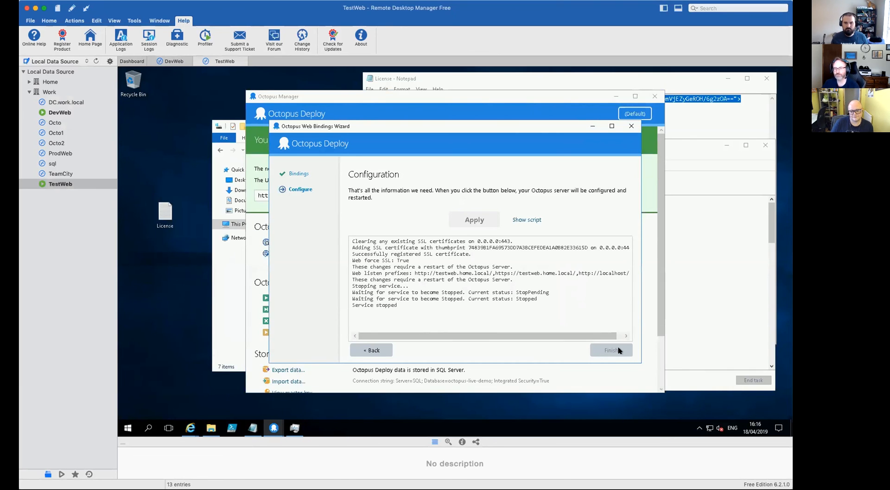
pyautogui.click(474, 218)
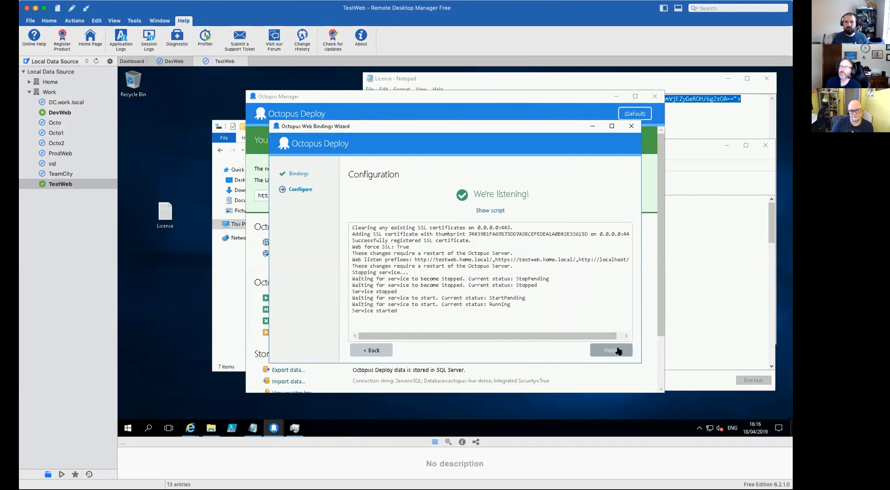
pyautogui.click(611, 349)
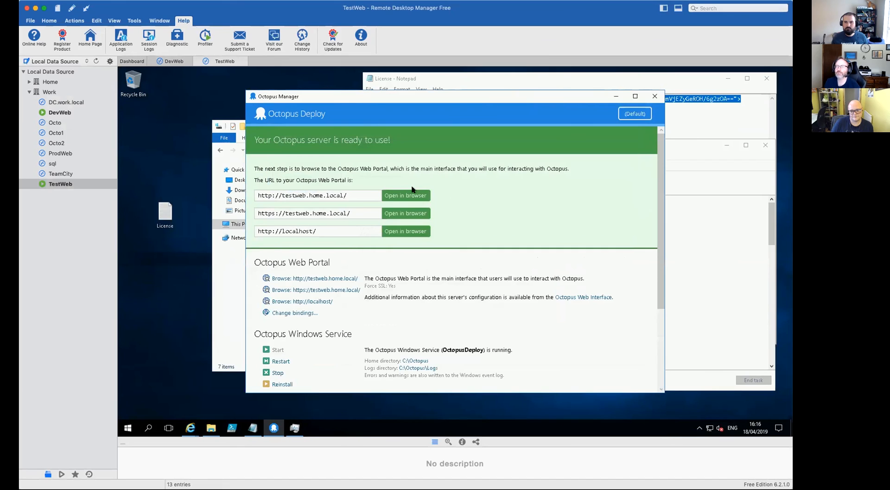
pyautogui.click(406, 195)
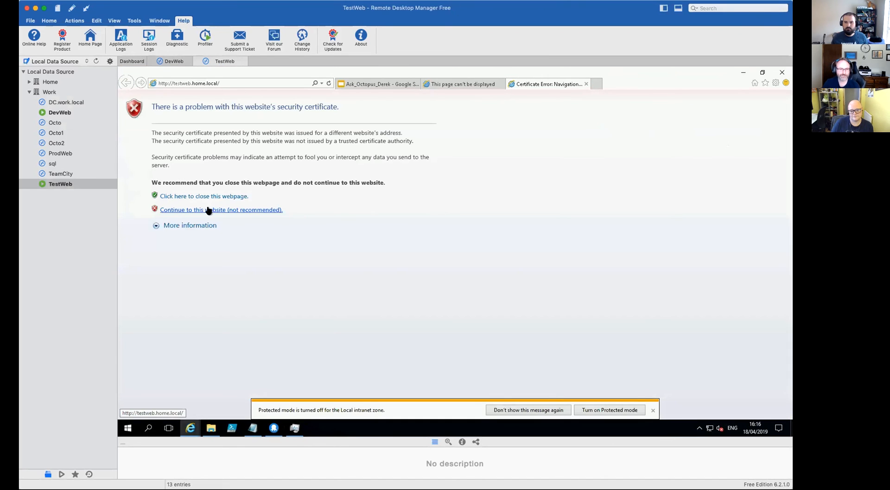
# Continue past the certificate warning and sign in to the portal as 'Derek'
pyautogui.click(221, 209)
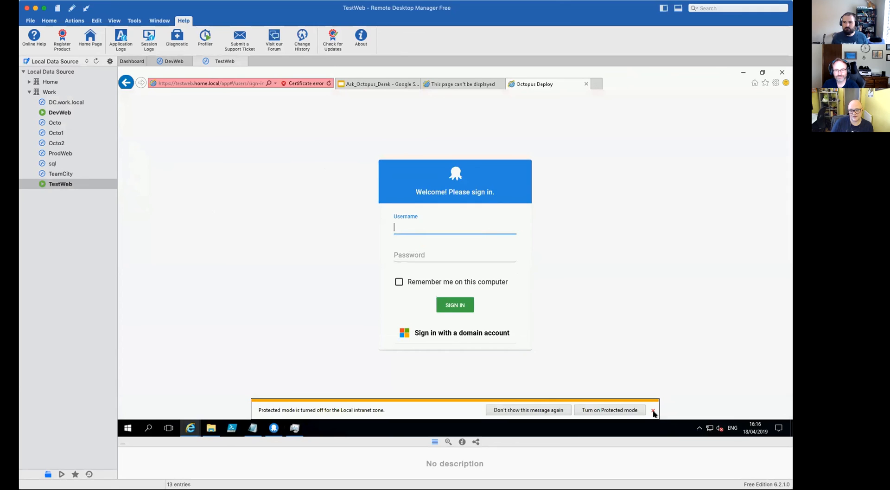
pyautogui.click(654, 410)
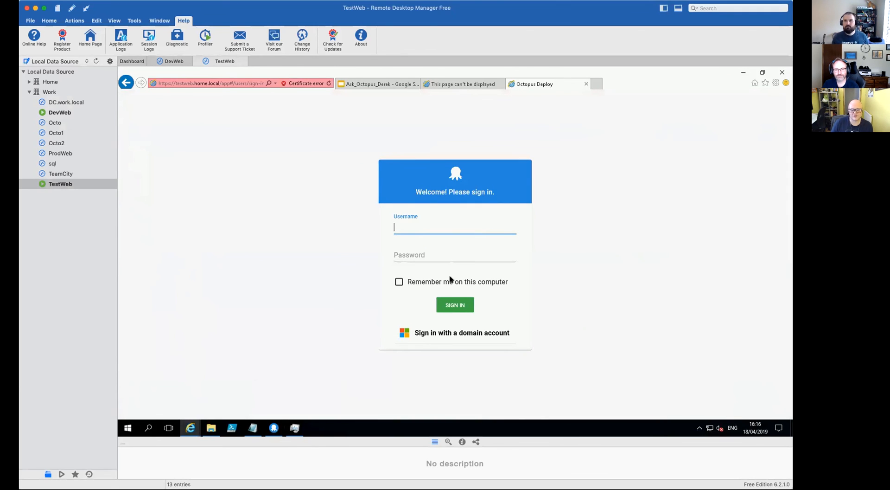
pyautogui.moveTo(318, 361)
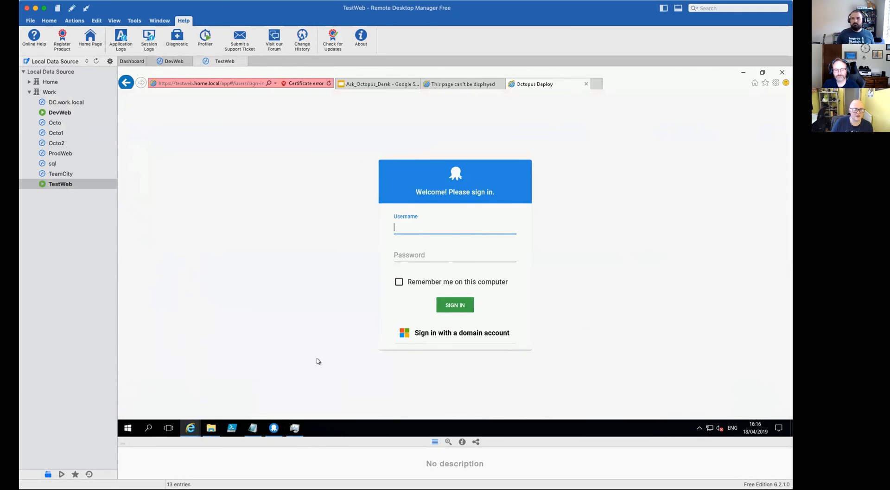
pyautogui.moveTo(316, 305)
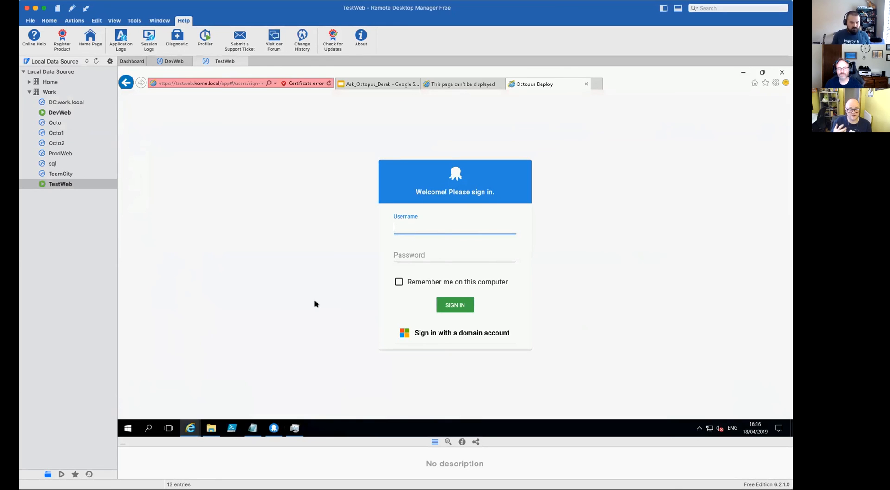
pyautogui.write('Derek')
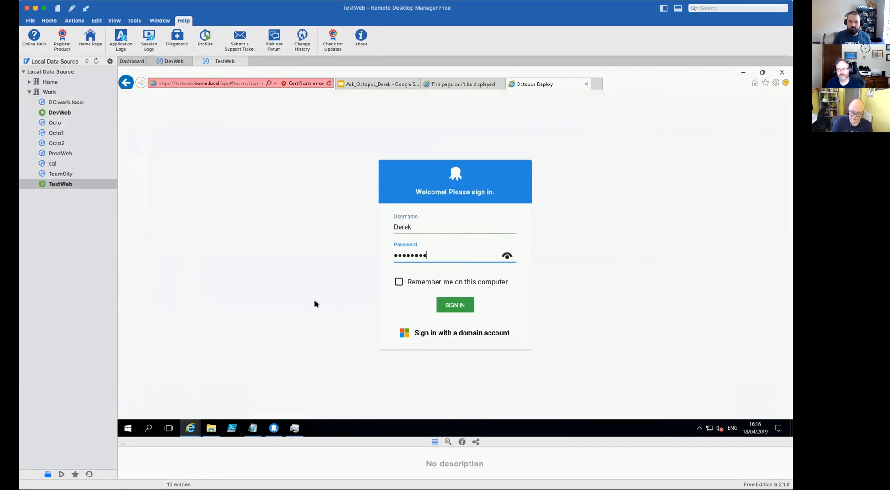
pyautogui.click(455, 305)
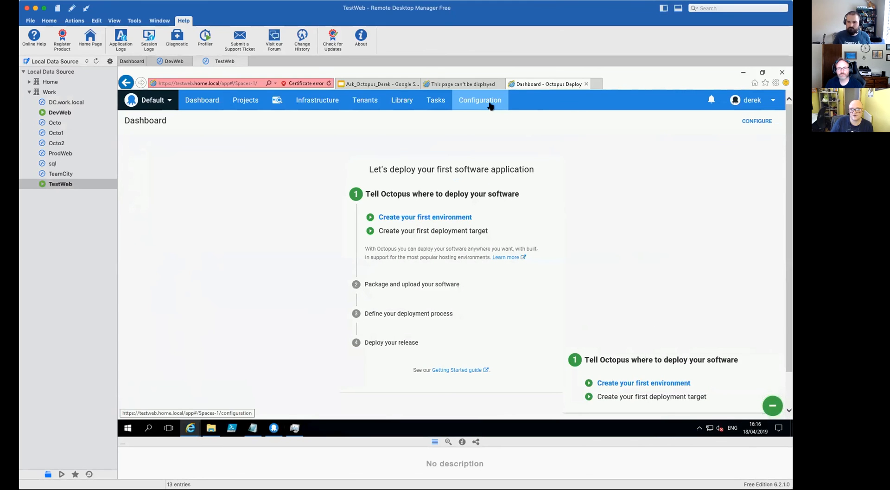
# View Configuration > Settings, then return to the slides and show the closing question slide
pyautogui.click(479, 100)
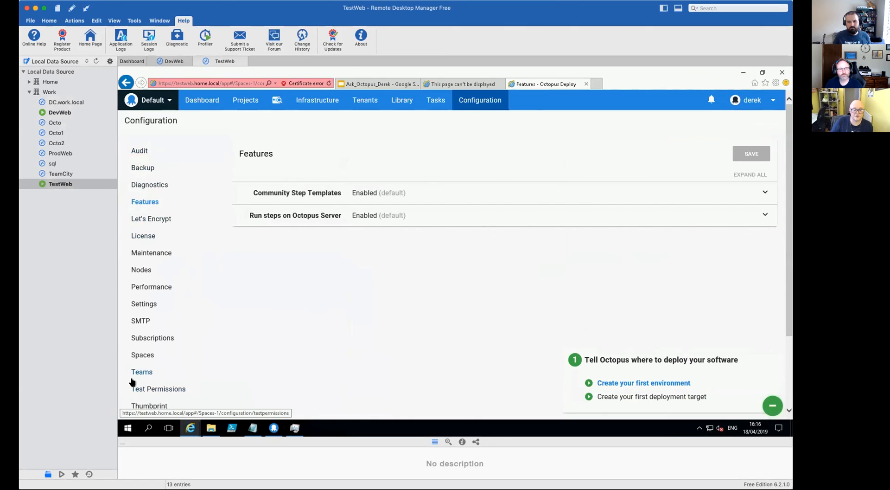
pyautogui.click(144, 304)
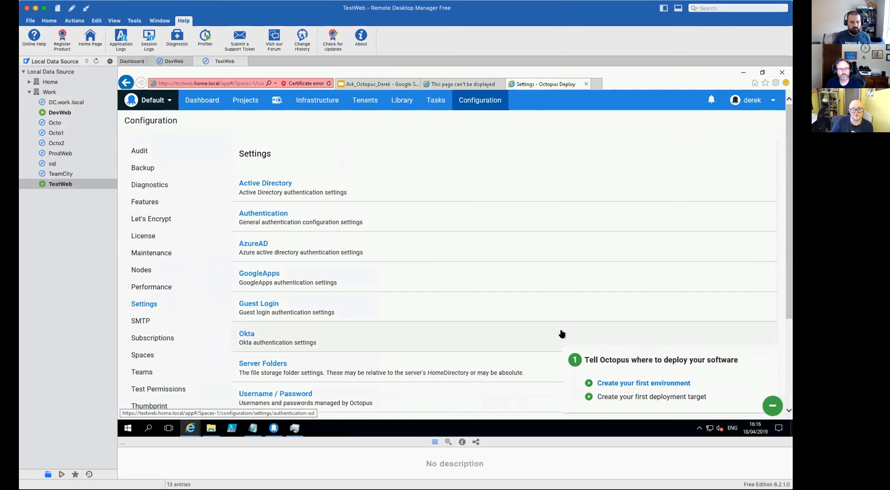
pyautogui.moveTo(256, 294)
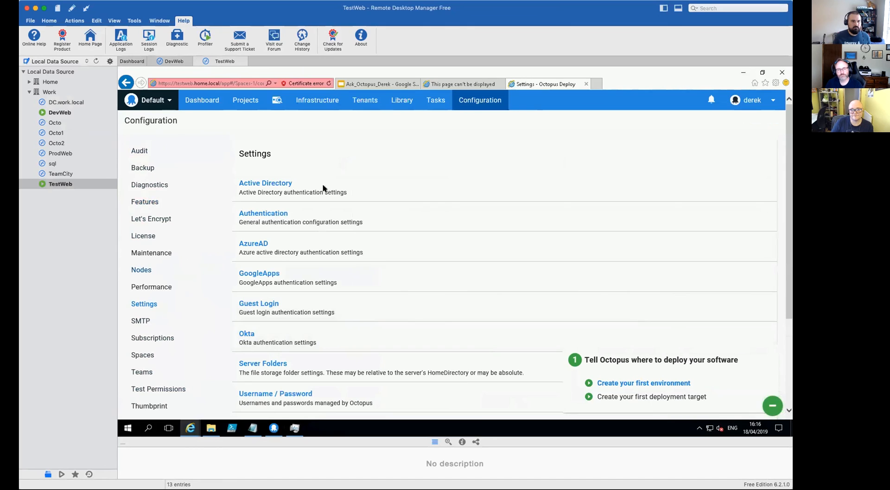
pyautogui.click(378, 84)
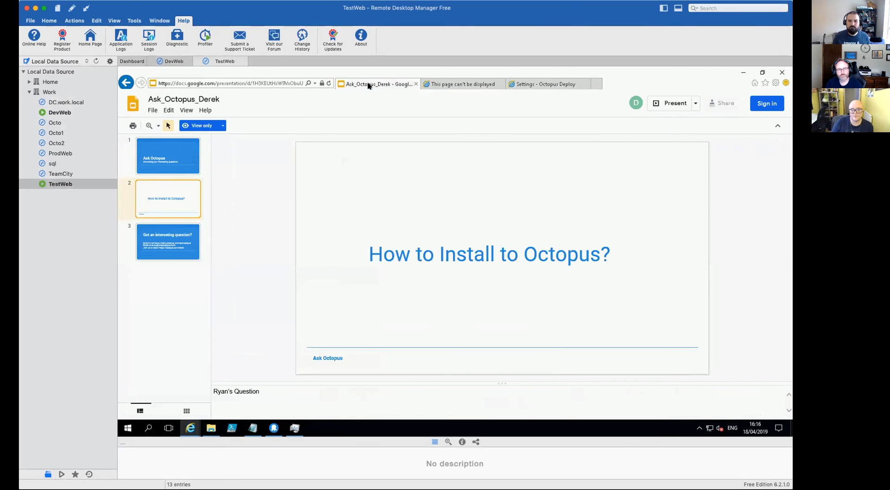
pyautogui.click(168, 241)
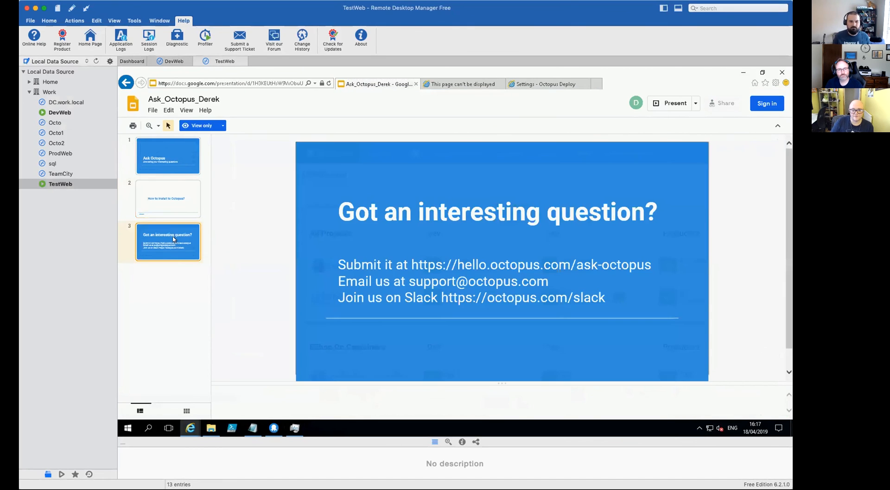